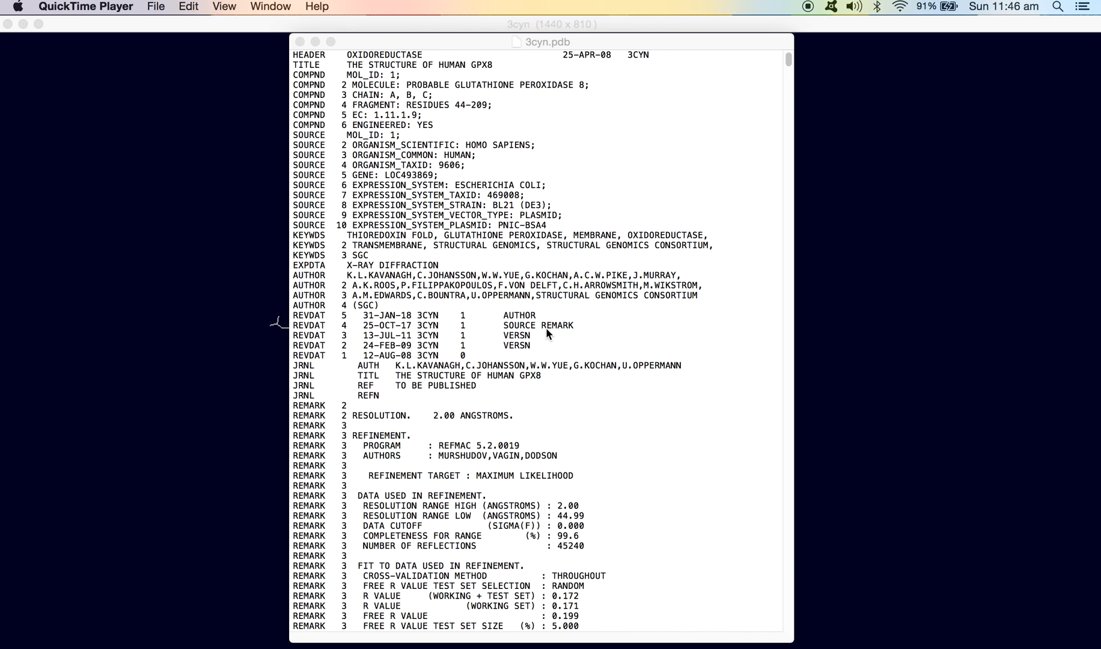
mouse_move(460, 259)
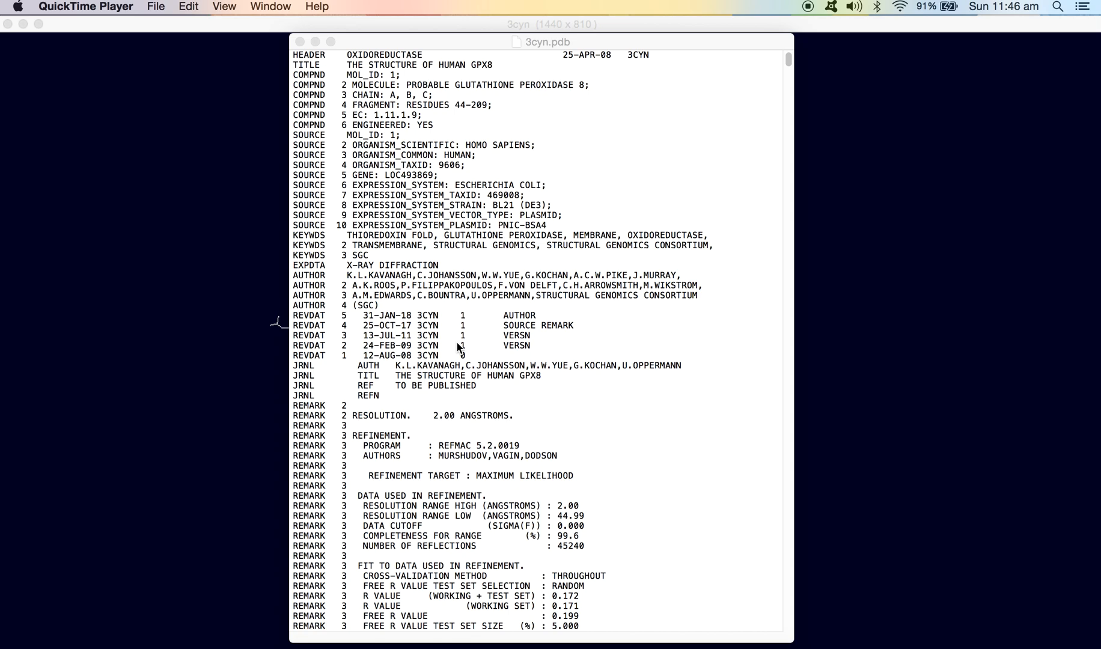
mouse_move(404, 198)
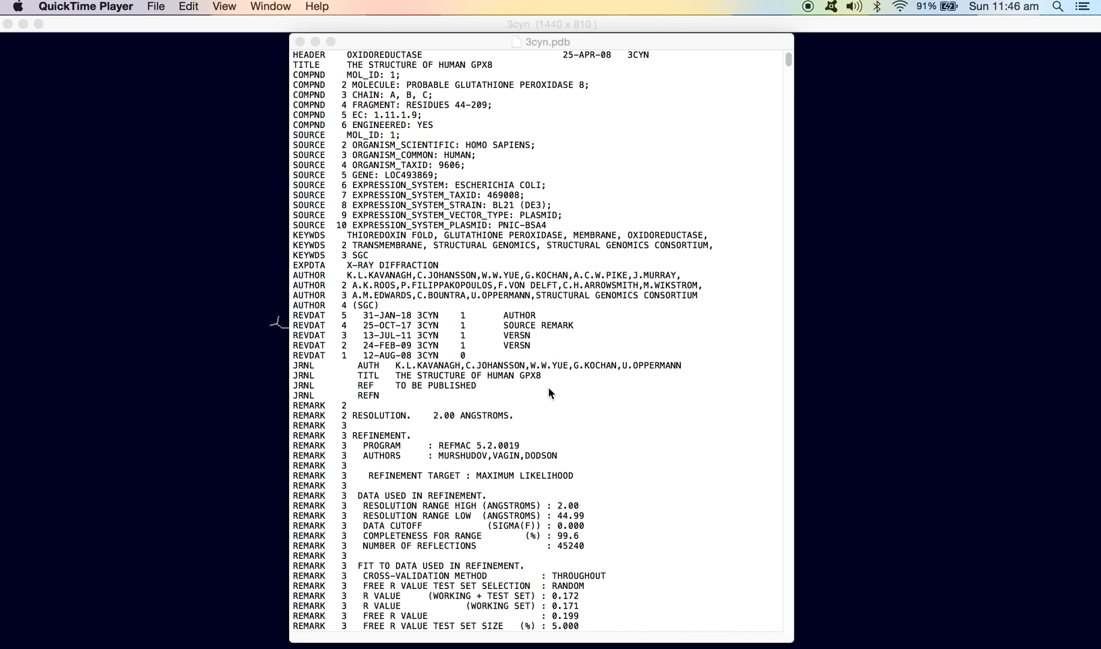
mouse_move(535, 419)
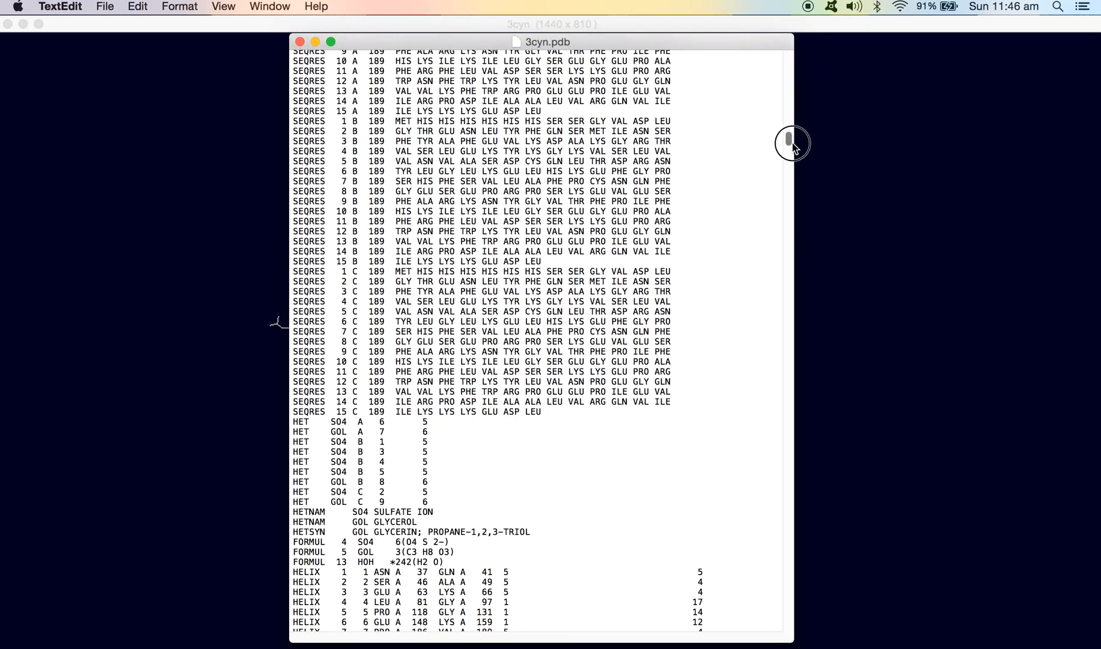
Scroll 3cyn.pdb past the header records down to the ATOM lines near GLU 36 of chain A.
scroll("down", 3)
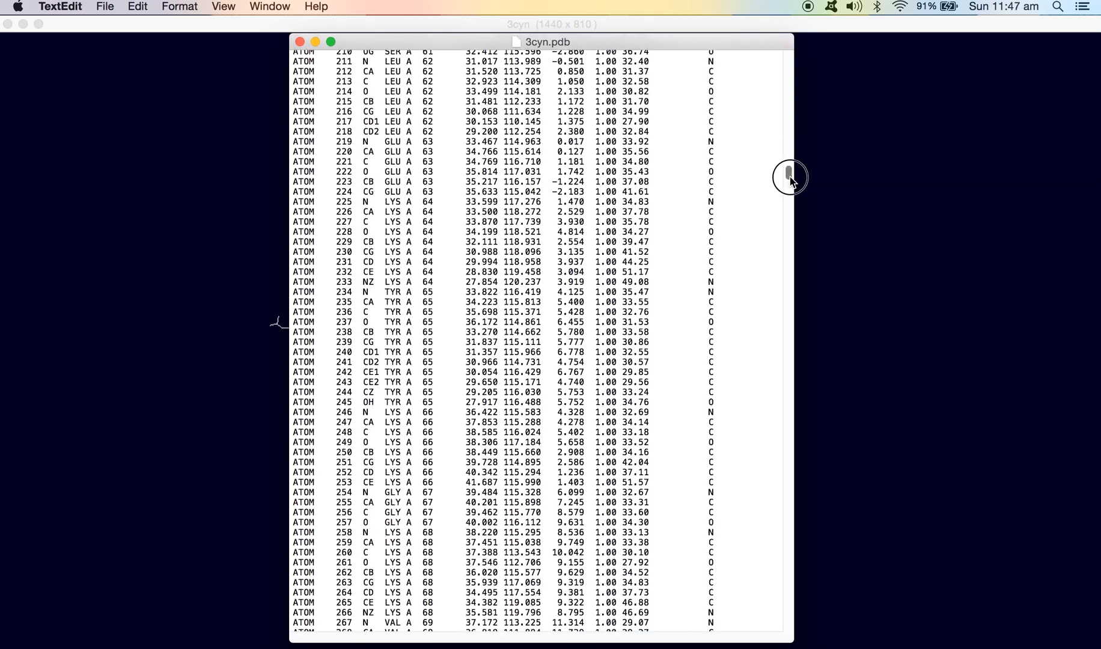
left_click_drag(788, 175, 785, 149)
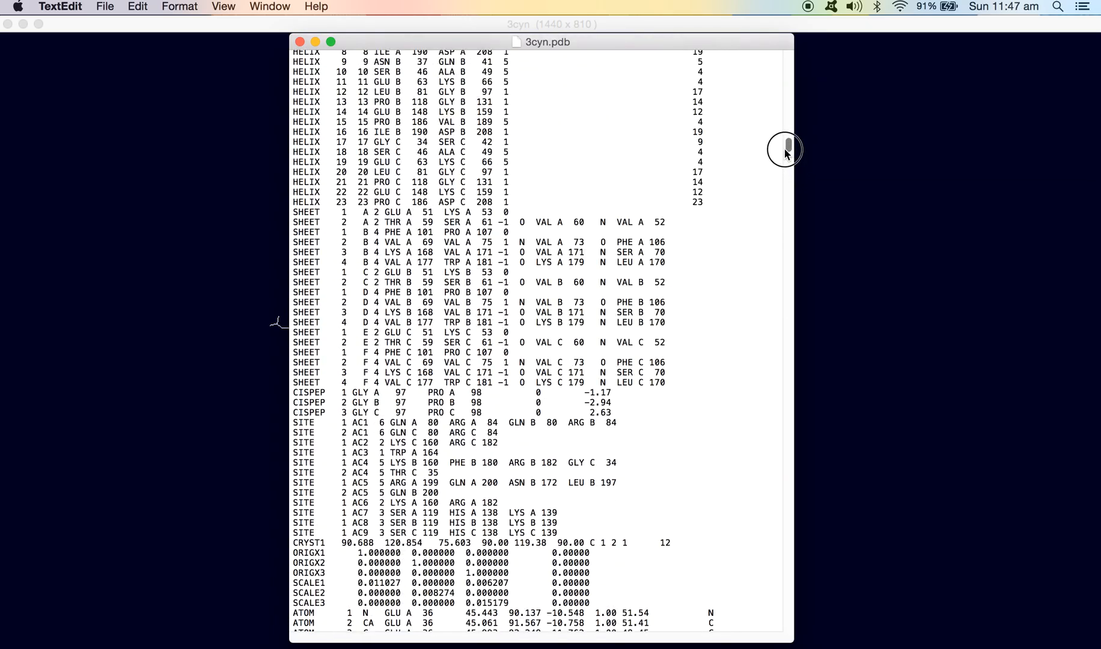
scroll("down", 3)
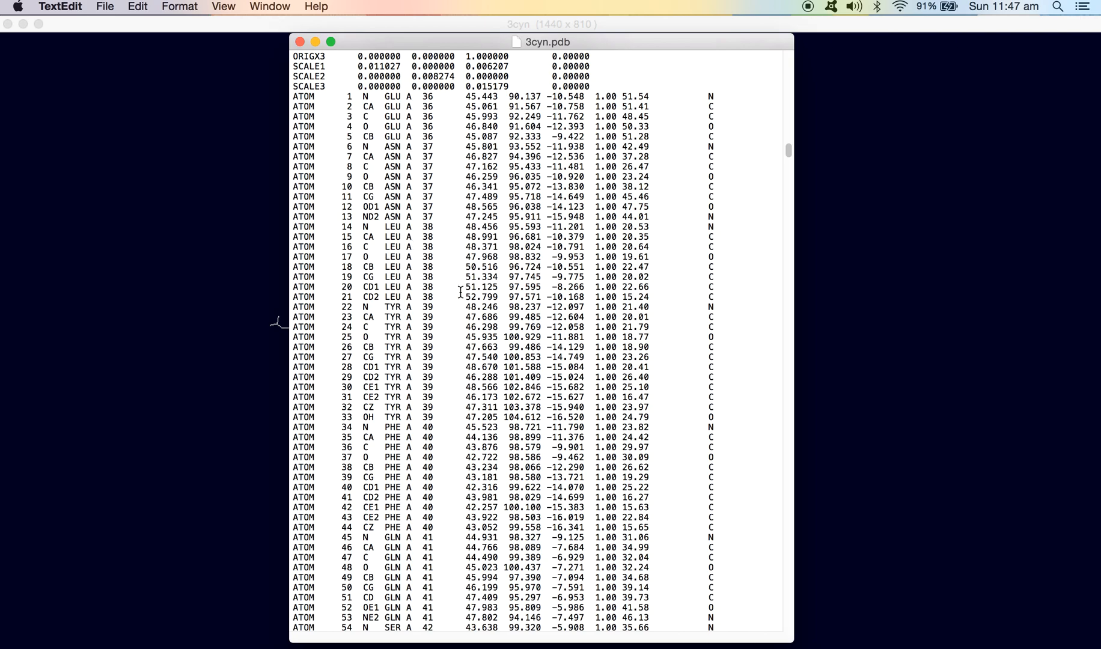
mouse_move(349, 209)
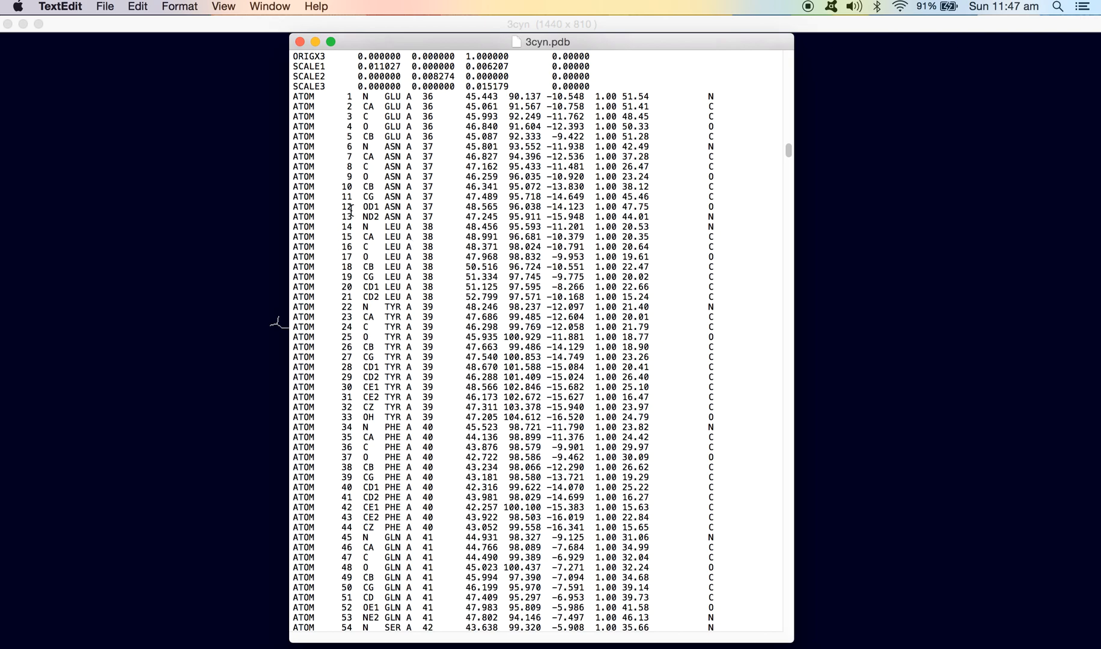
mouse_move(507, 199)
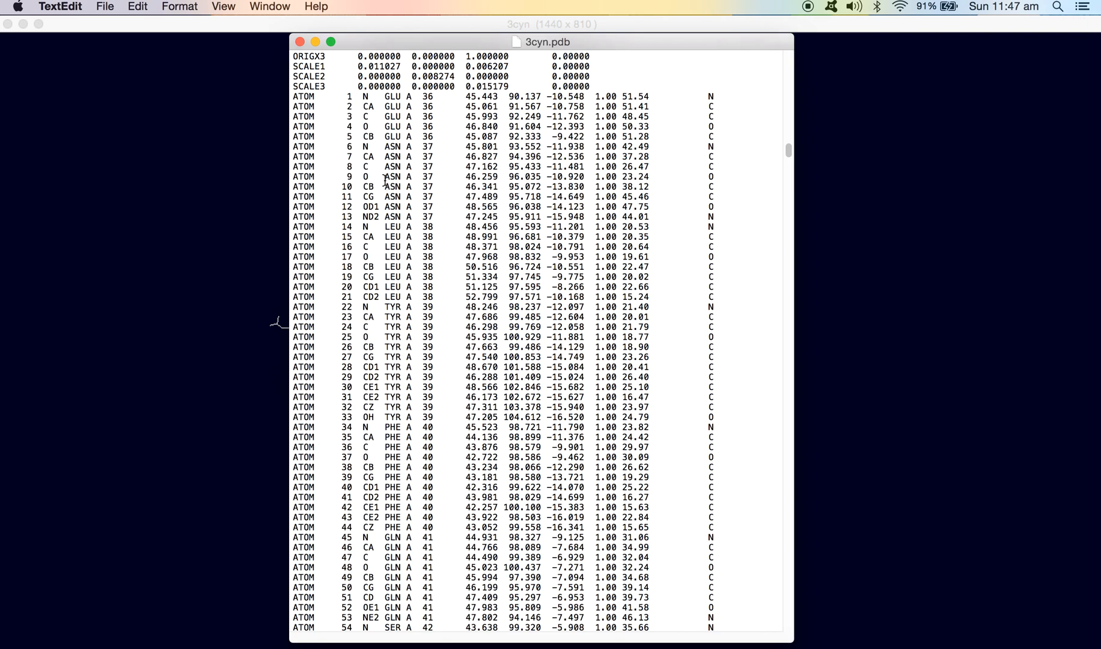
mouse_move(388, 190)
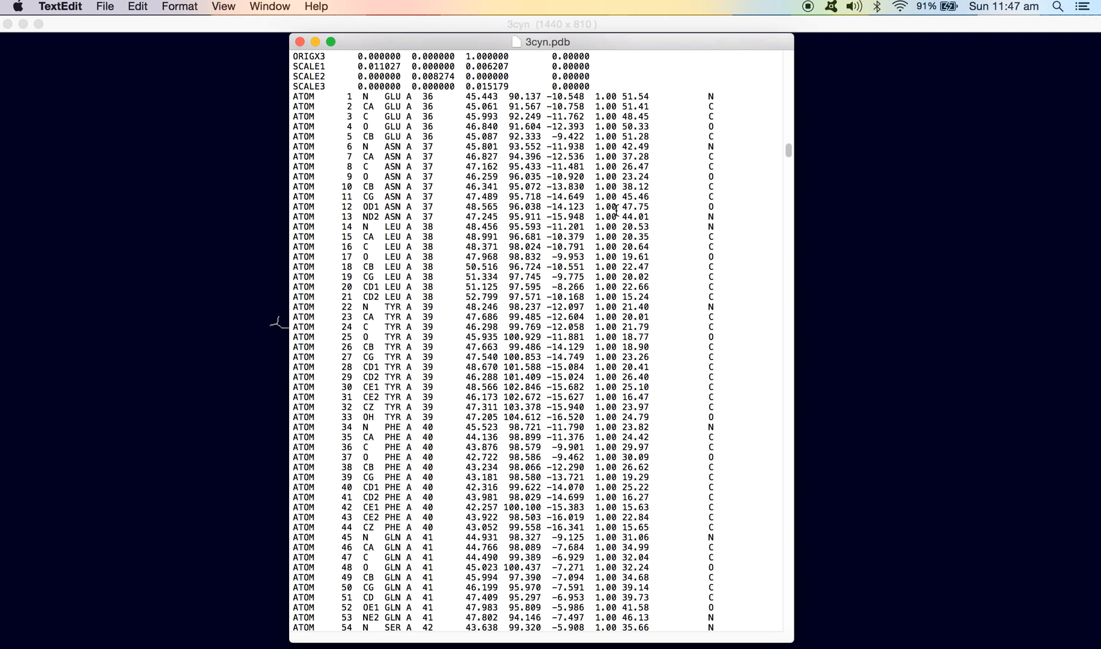
mouse_move(415, 251)
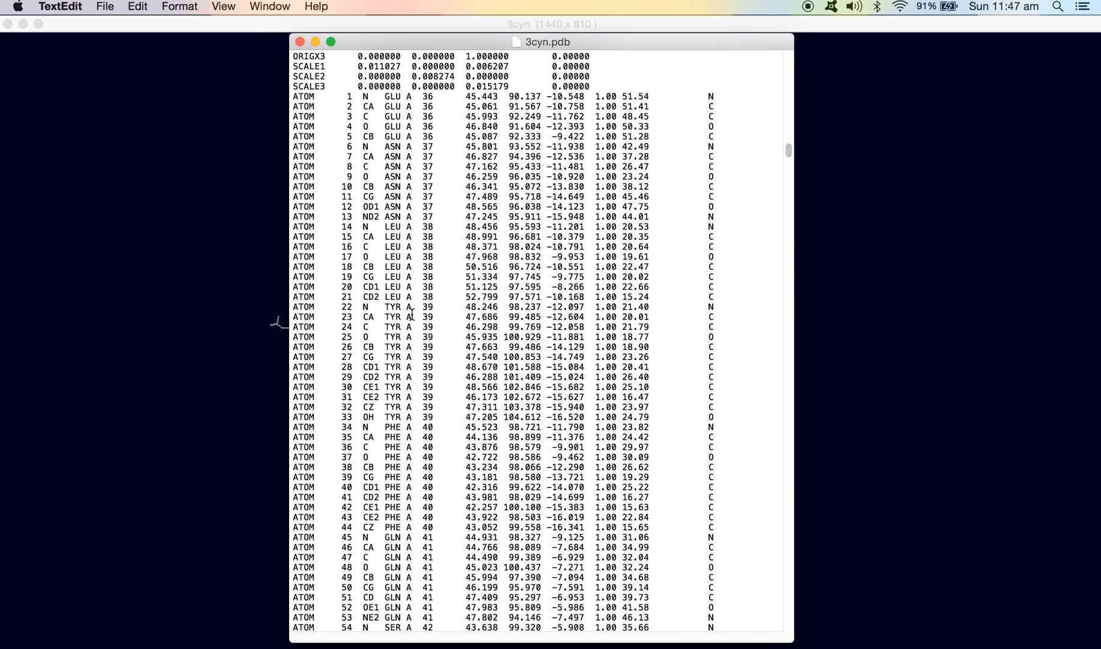
mouse_move(430, 294)
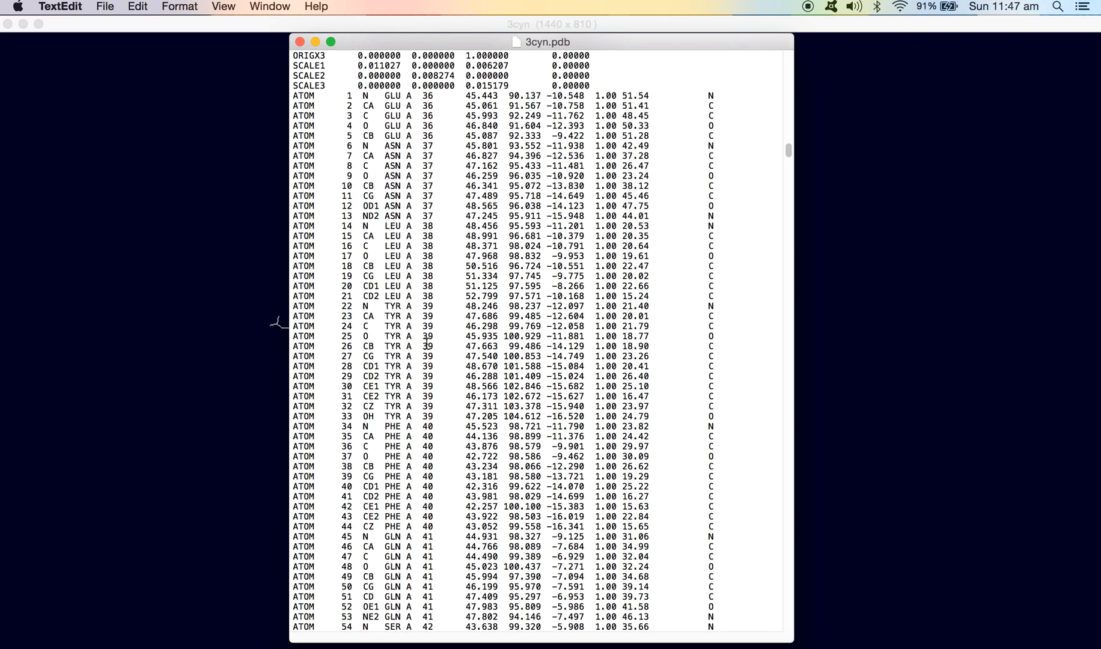
Scroll the atom records so GLU 36 through SER 42, including TYR 39, are in view.
scroll("down", 3)
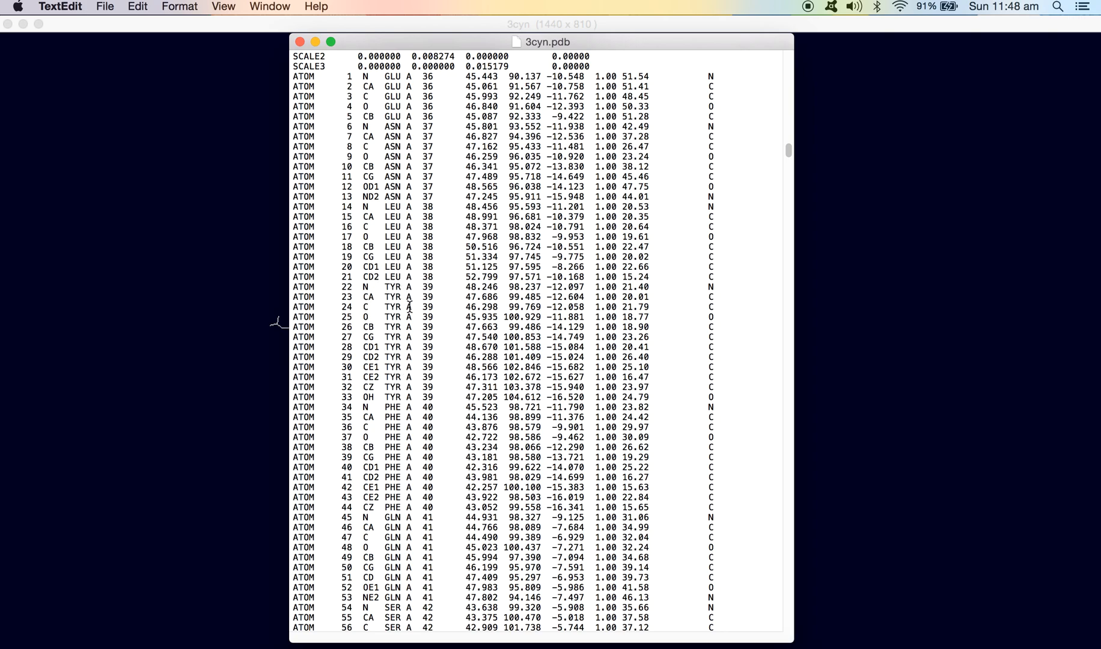
mouse_move(419, 413)
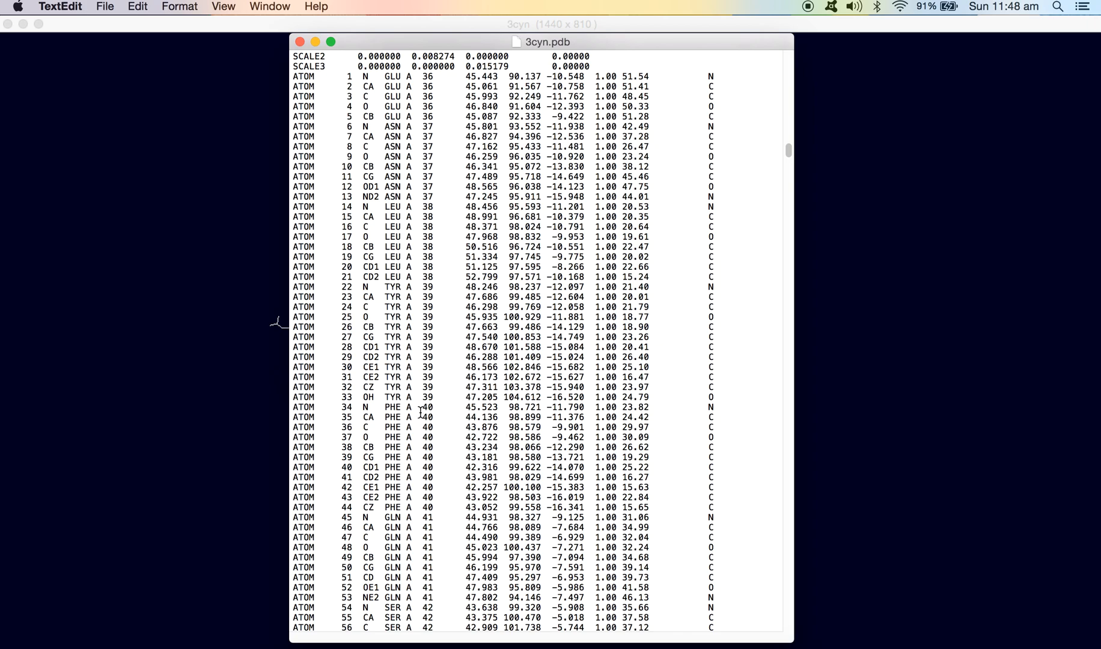
mouse_move(318, 294)
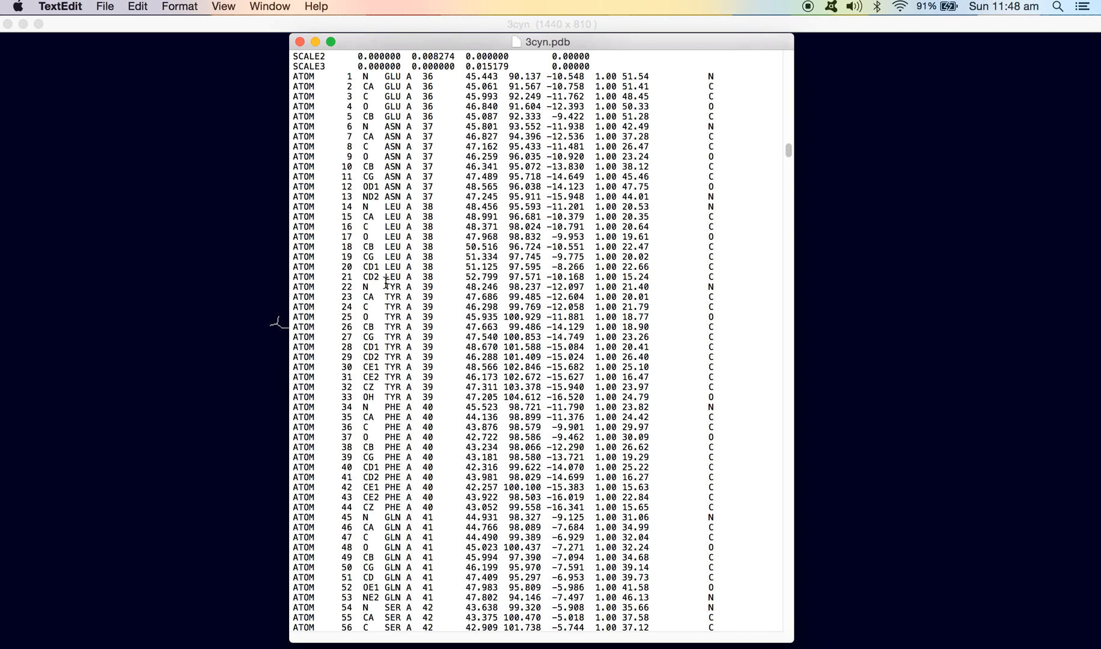
mouse_move(384, 370)
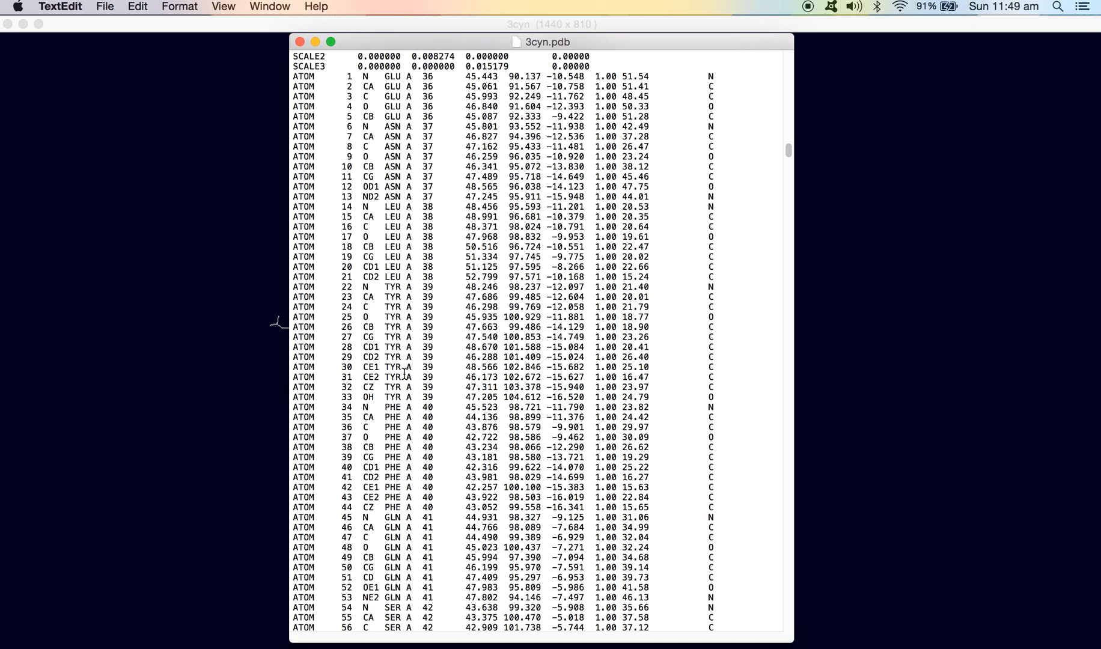
mouse_move(453, 348)
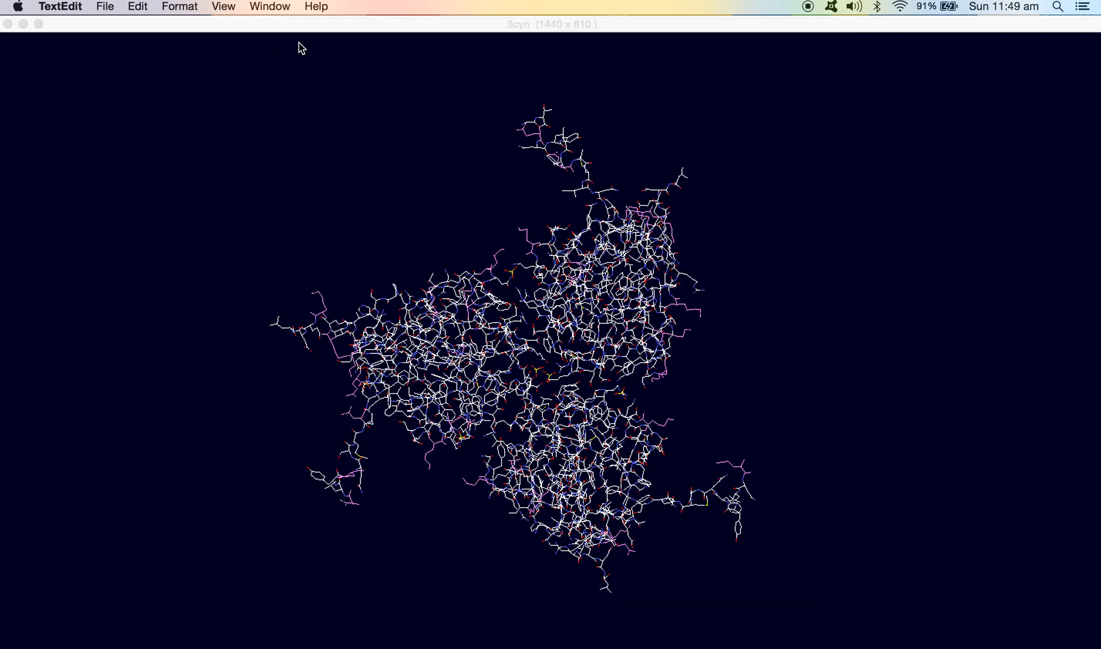
mouse_move(349, 27)
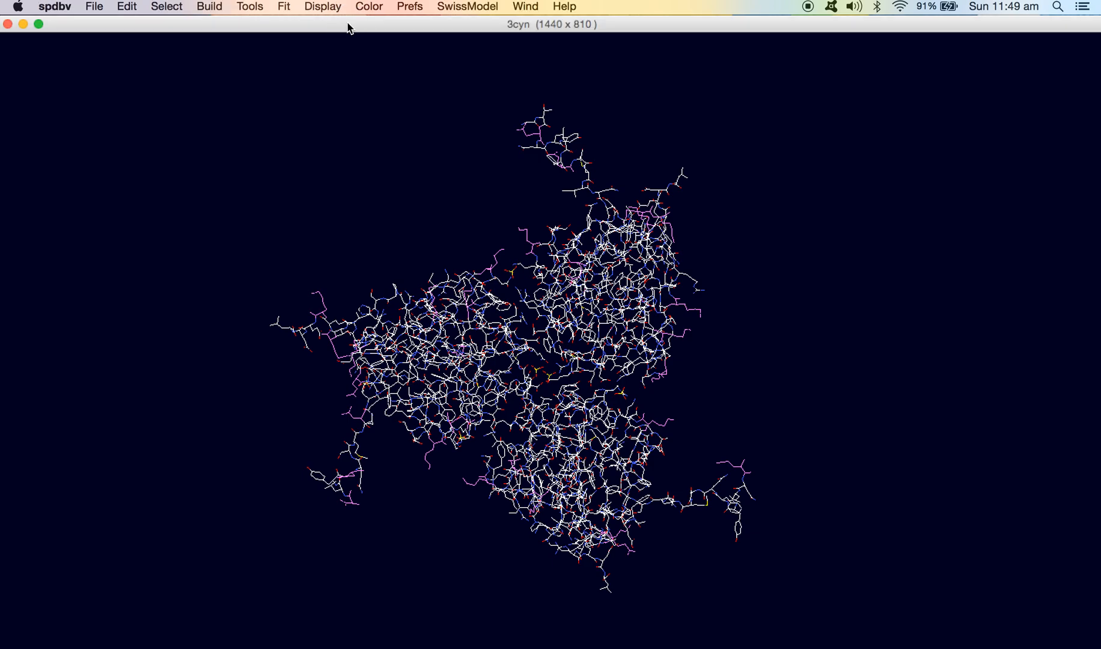
mouse_move(565, 34)
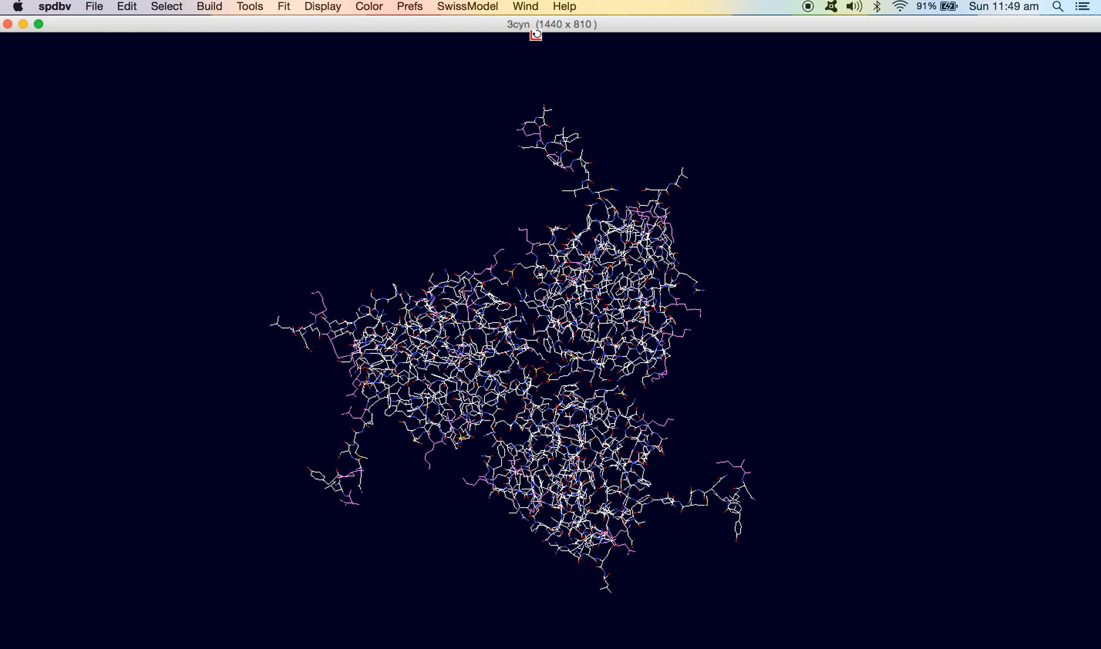
mouse_move(525, 6)
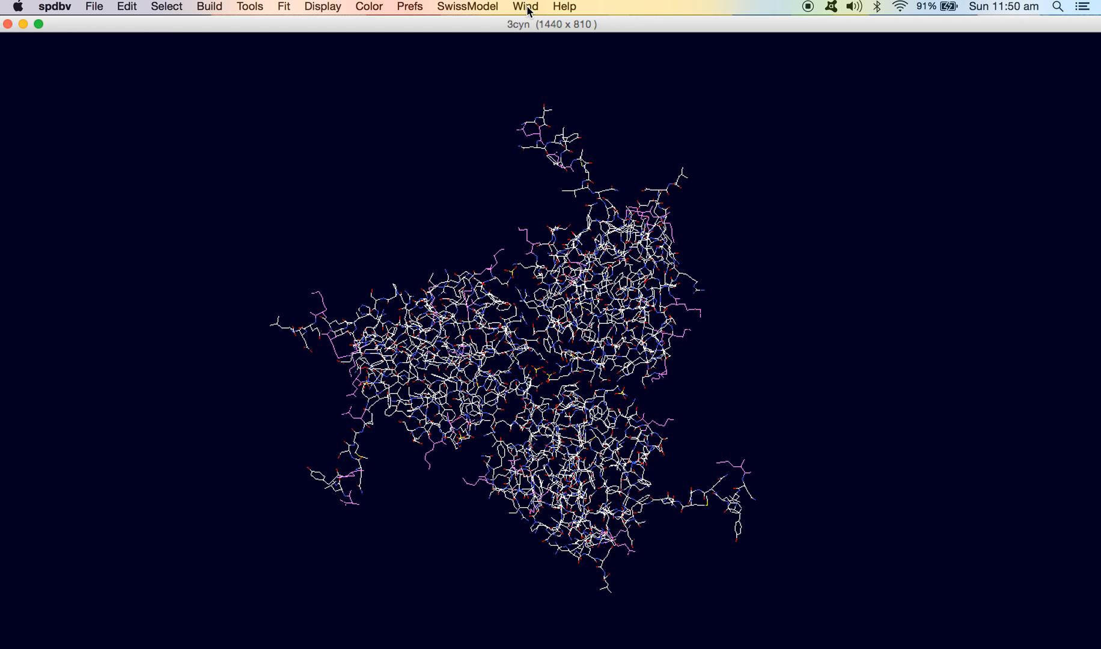
Show the Wind menu listing the extra viewer windows.
left_click(525, 6)
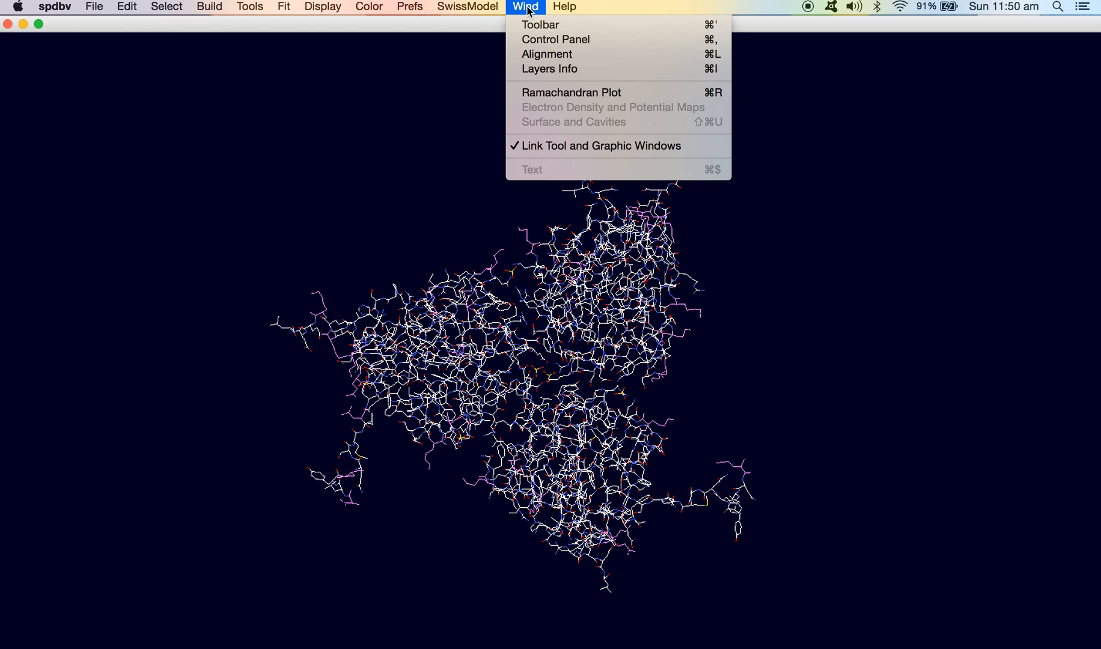
mouse_move(541, 24)
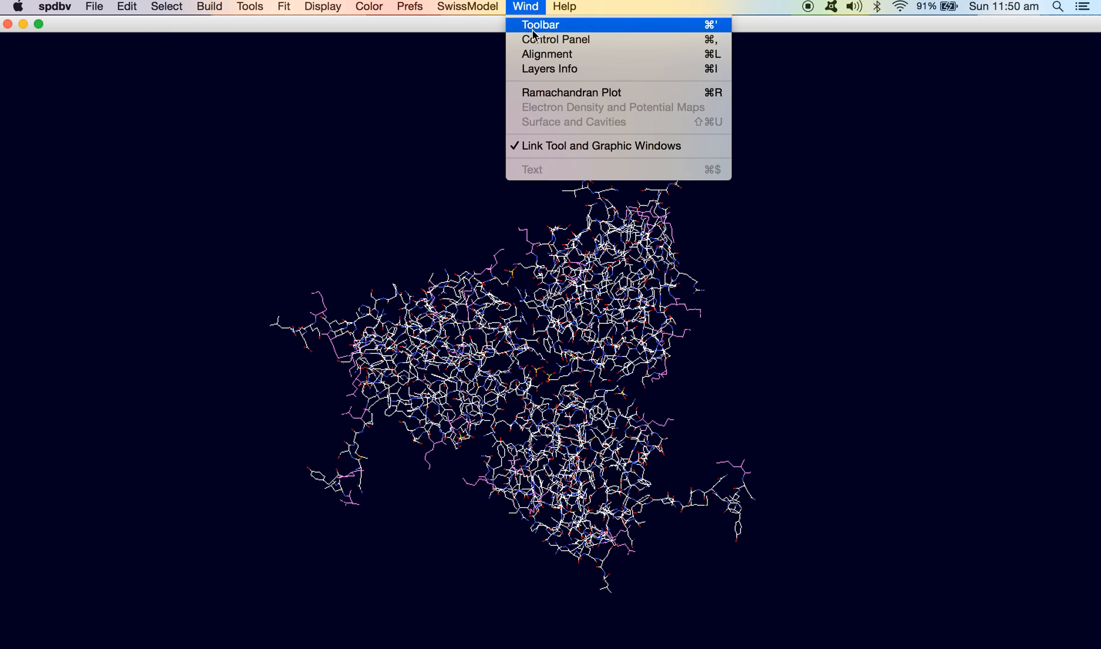
mouse_move(556, 40)
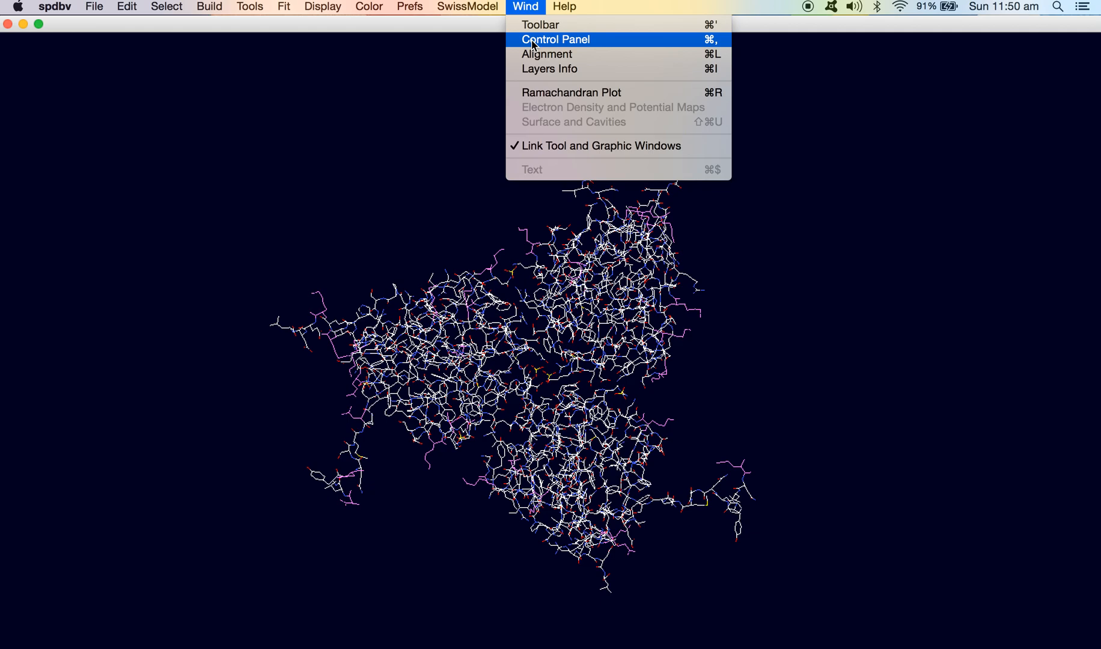
Show the Control Panel listing 3cyn residues from GLU36 onward.
left_click(556, 39)
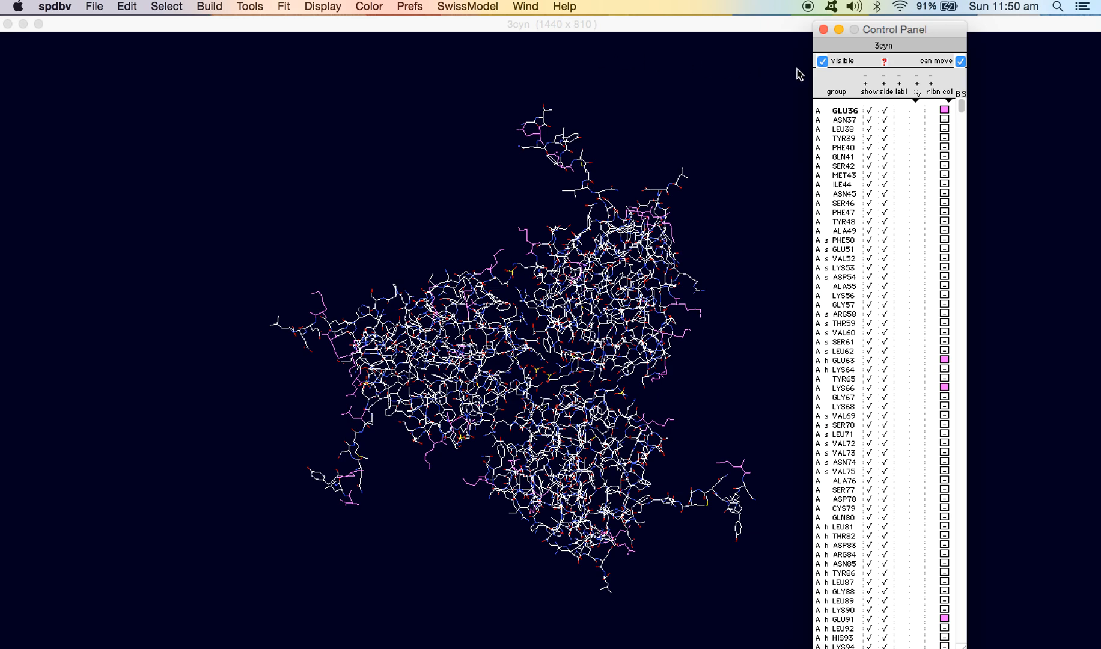
mouse_move(970, 292)
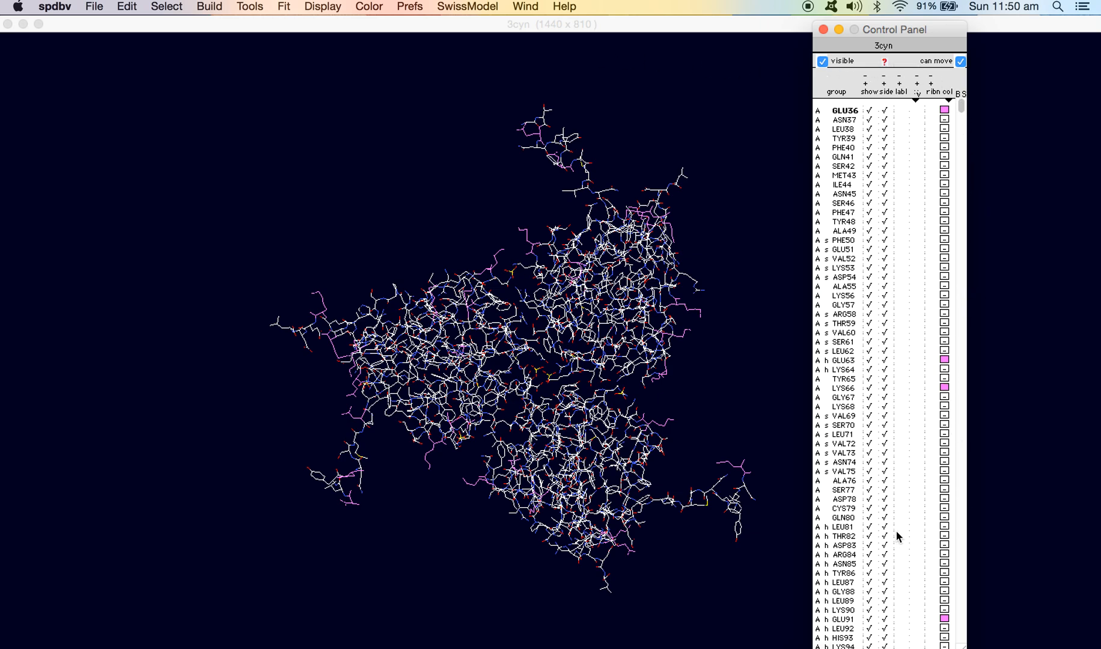
mouse_move(825, 194)
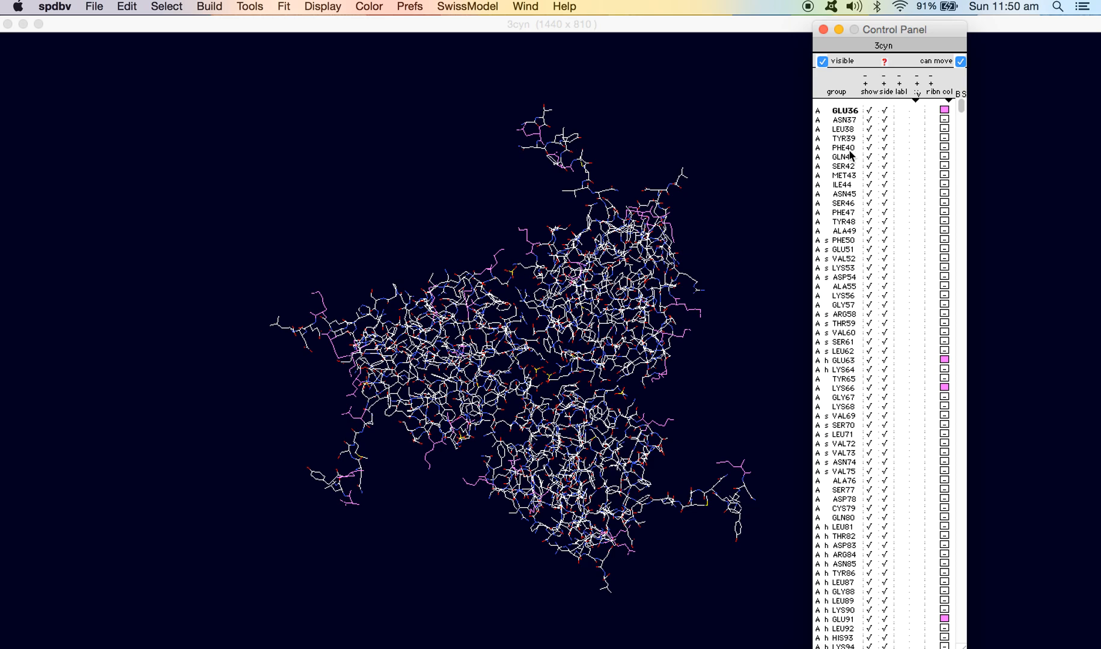
mouse_move(828, 195)
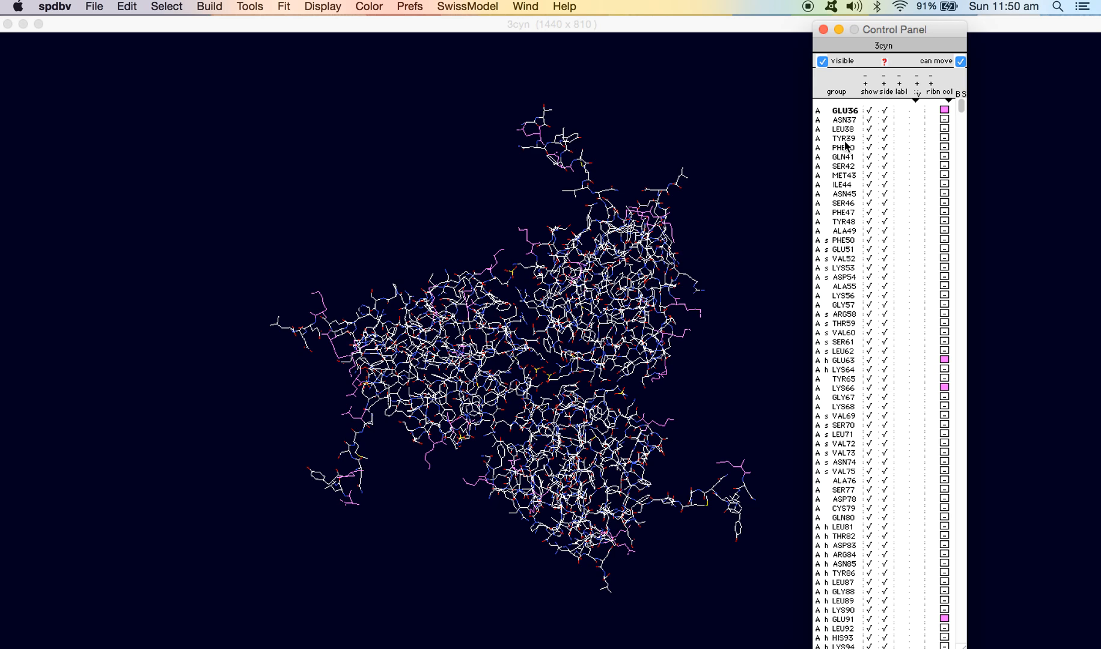
mouse_move(852, 148)
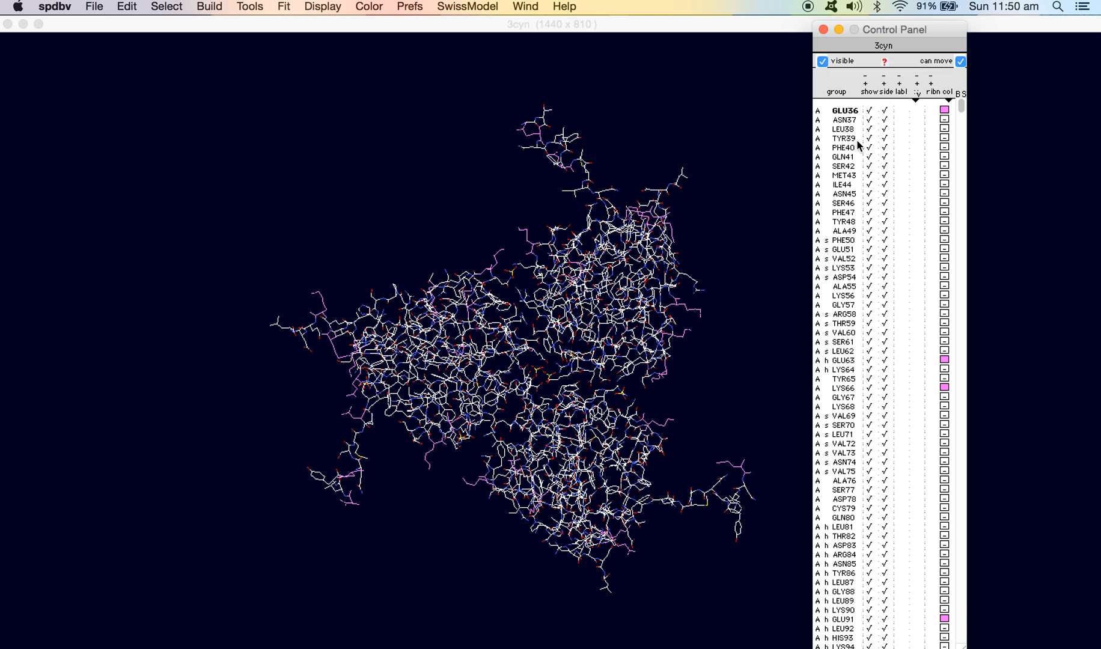
mouse_move(883, 145)
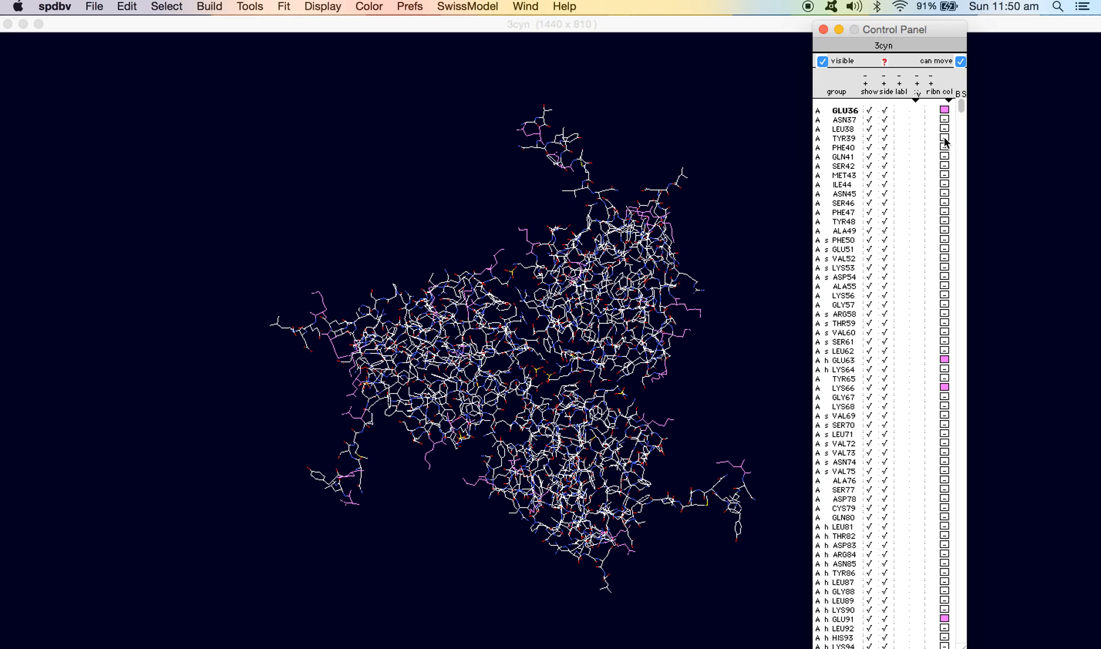
Pick a green shade on the colour wheel for residue TYR39.
left_click(944, 139)
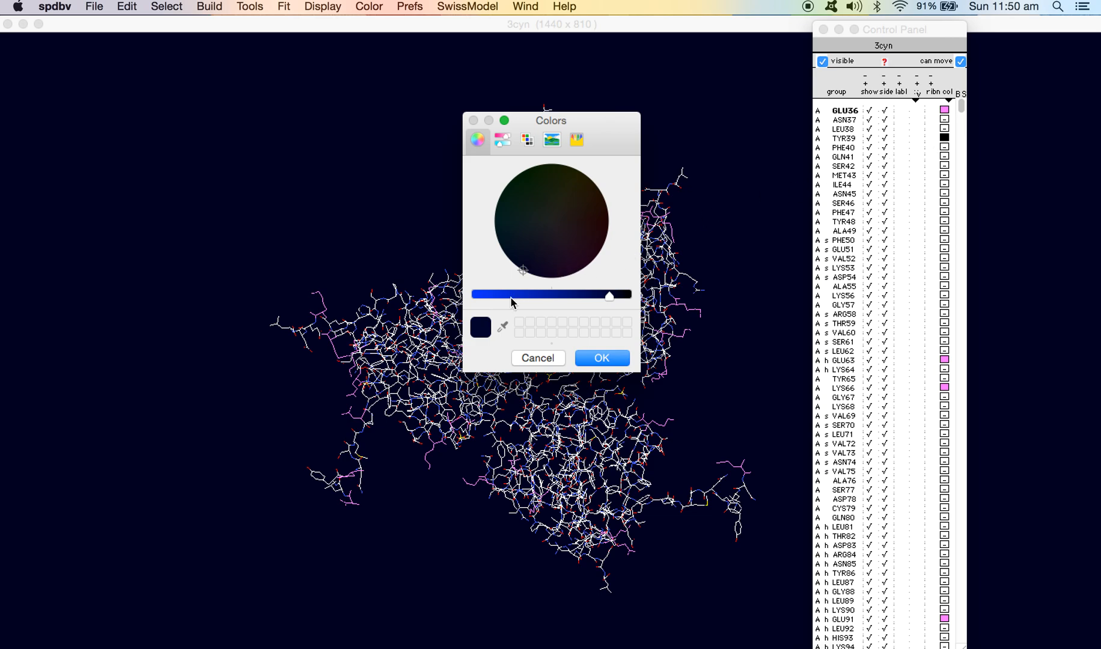
mouse_move(489, 298)
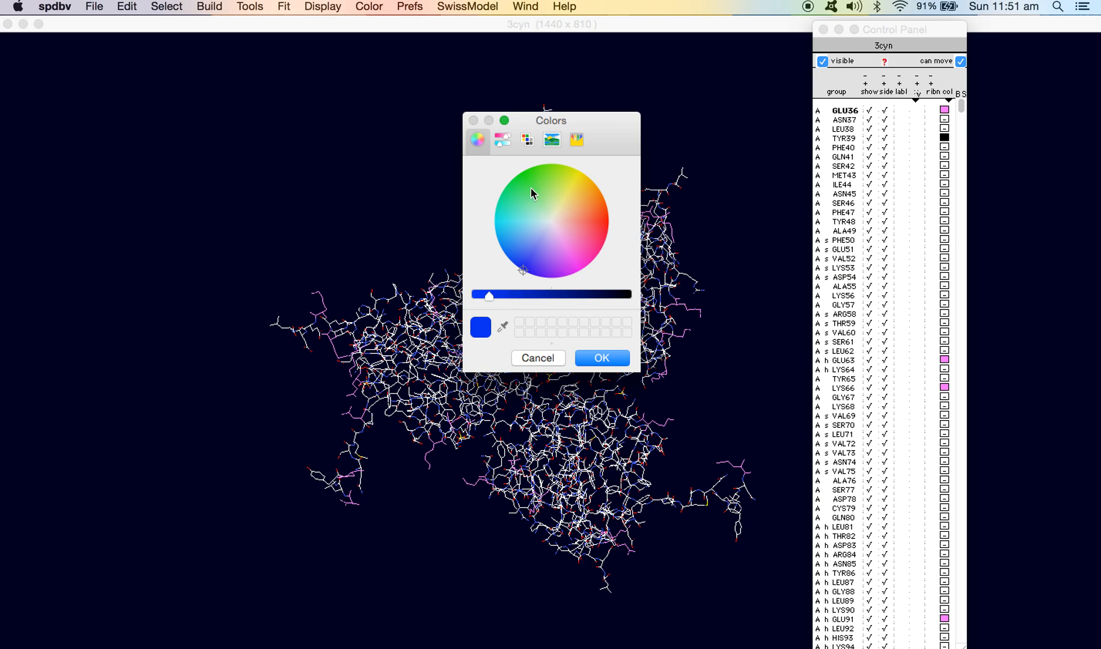
left_click(531, 187)
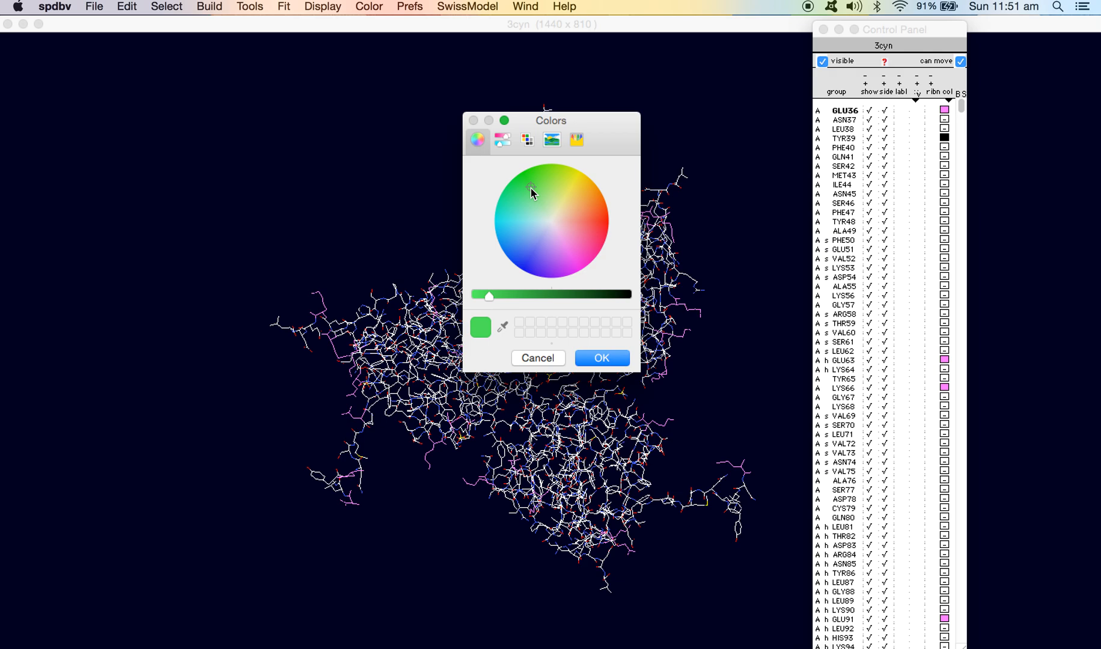
mouse_move(531, 200)
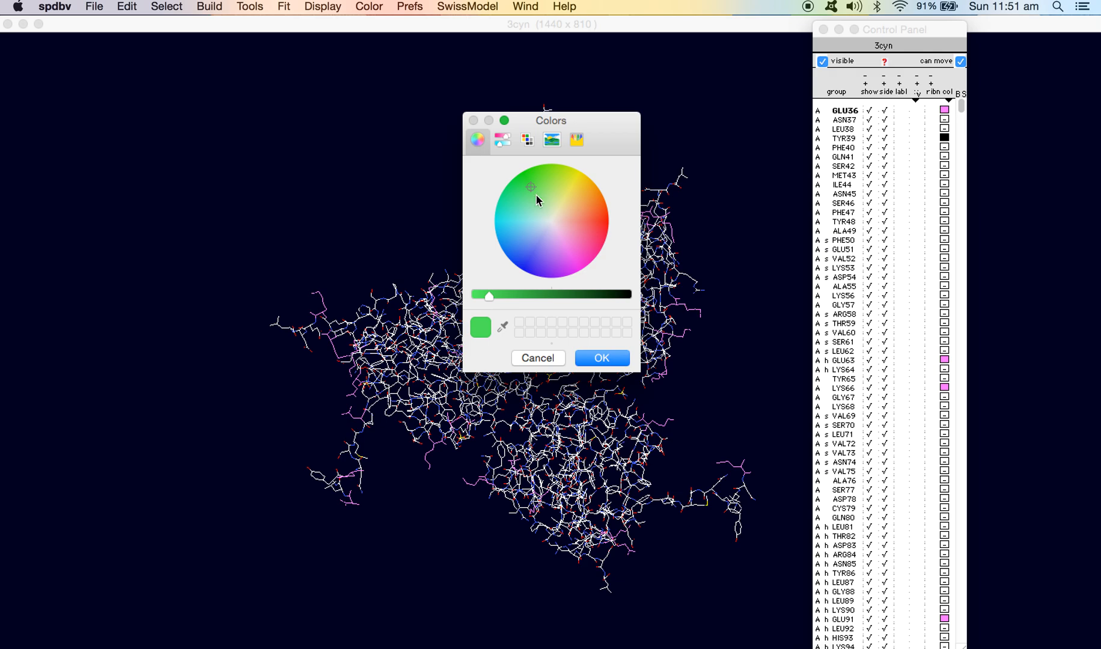
mouse_move(602, 358)
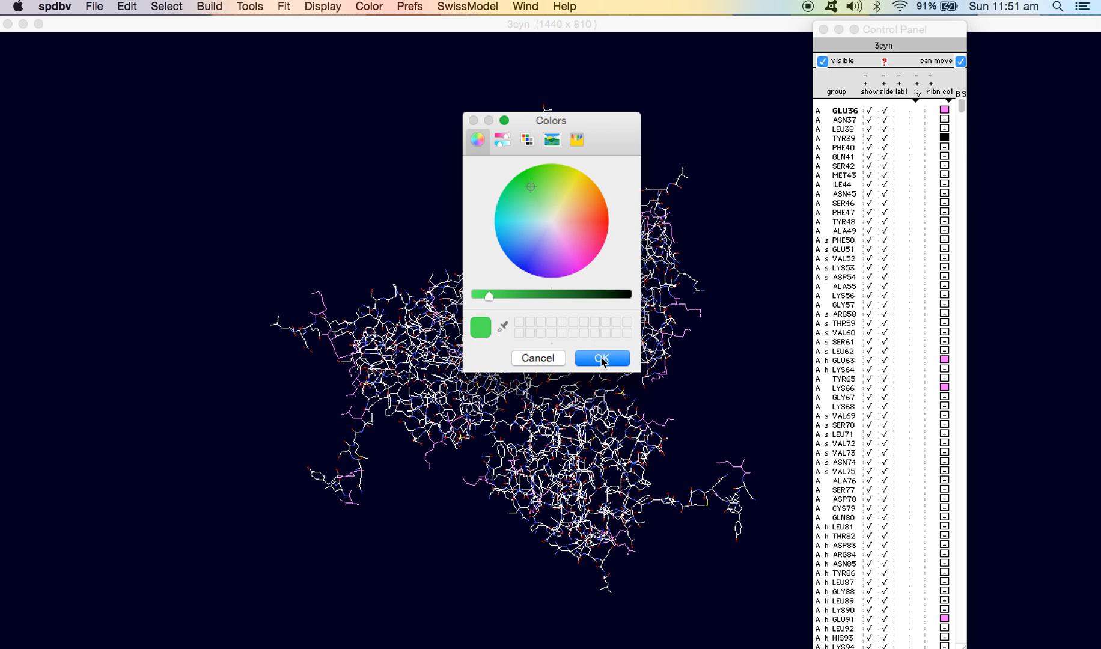
left_click(600, 358)
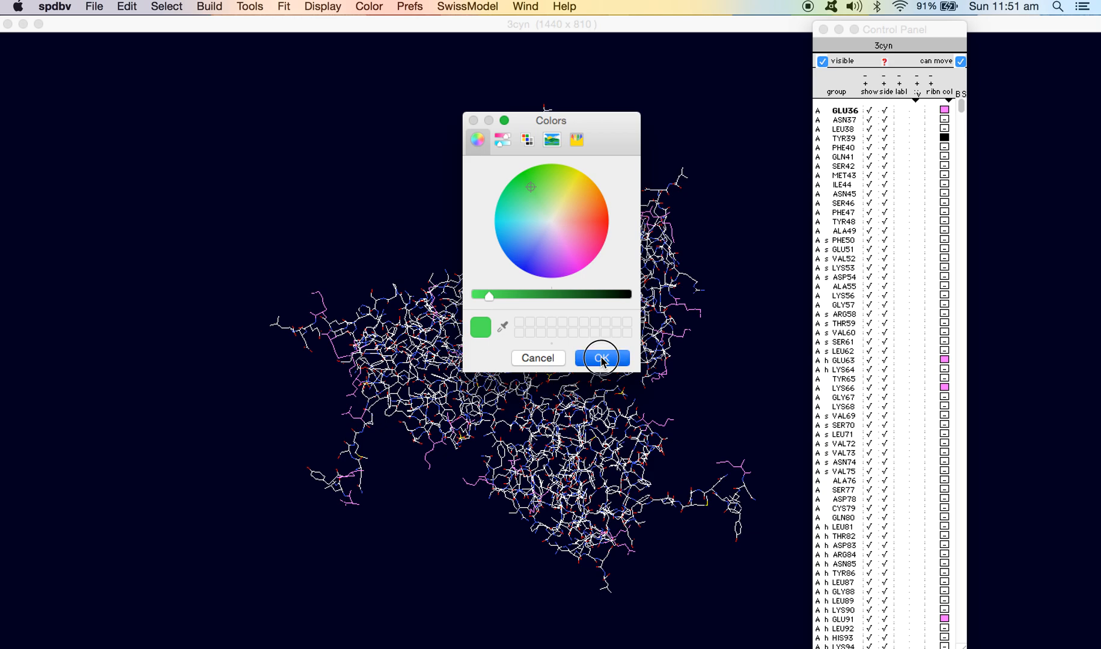
Apply green to TYR39 and close the Control Panel to see the full molecule.
left_click(600, 359)
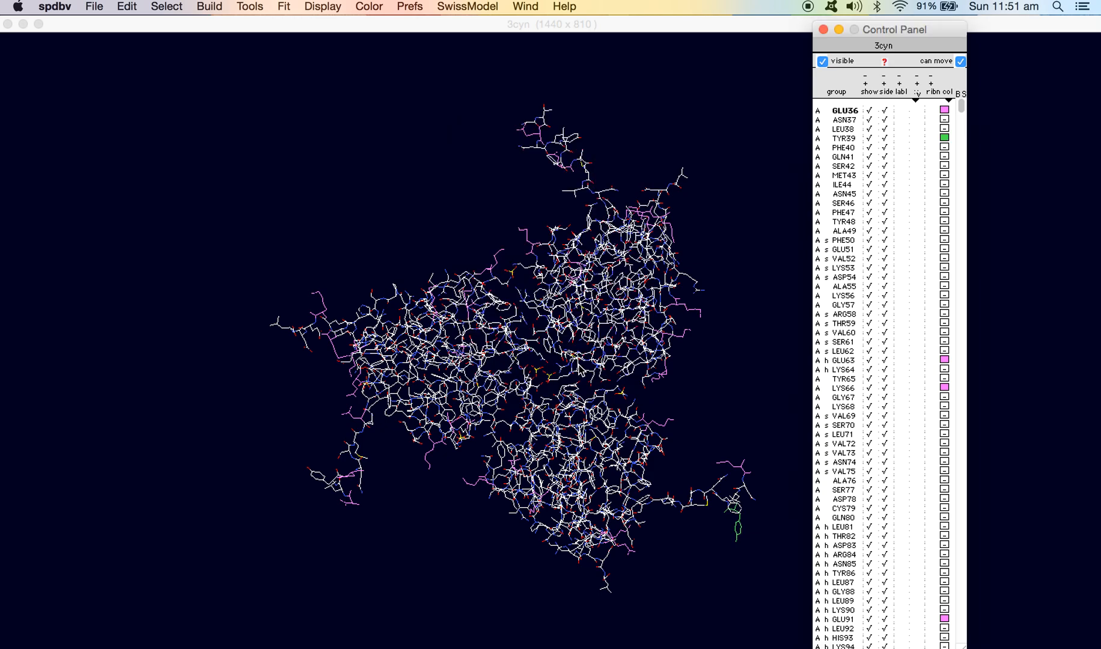
mouse_move(723, 495)
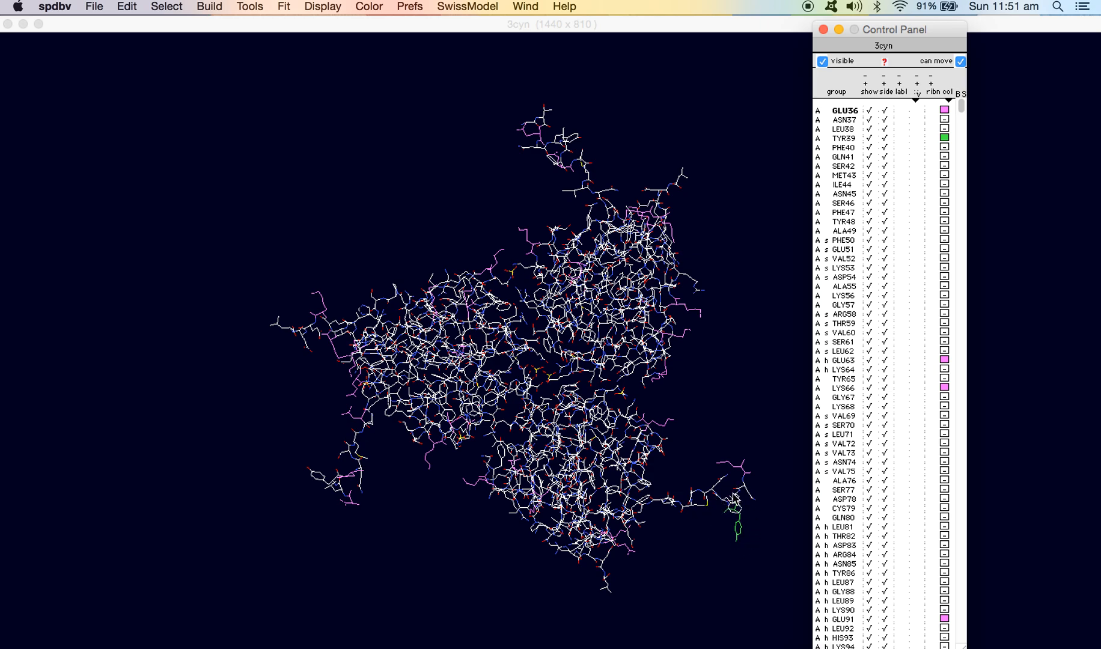
mouse_move(707, 531)
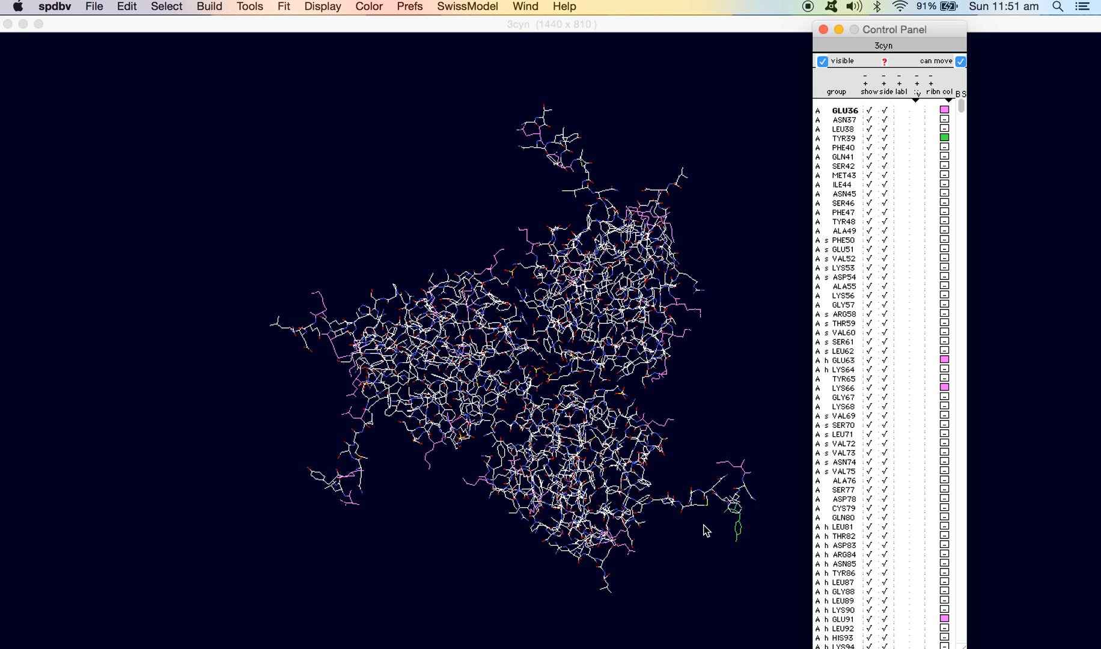
mouse_move(743, 545)
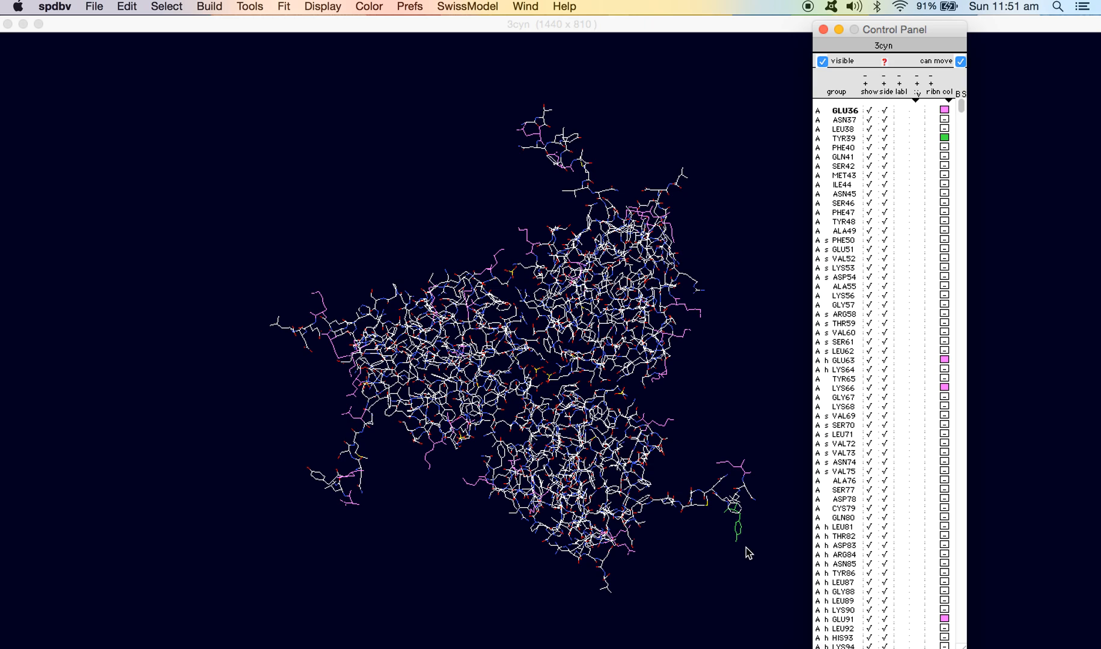
mouse_move(750, 559)
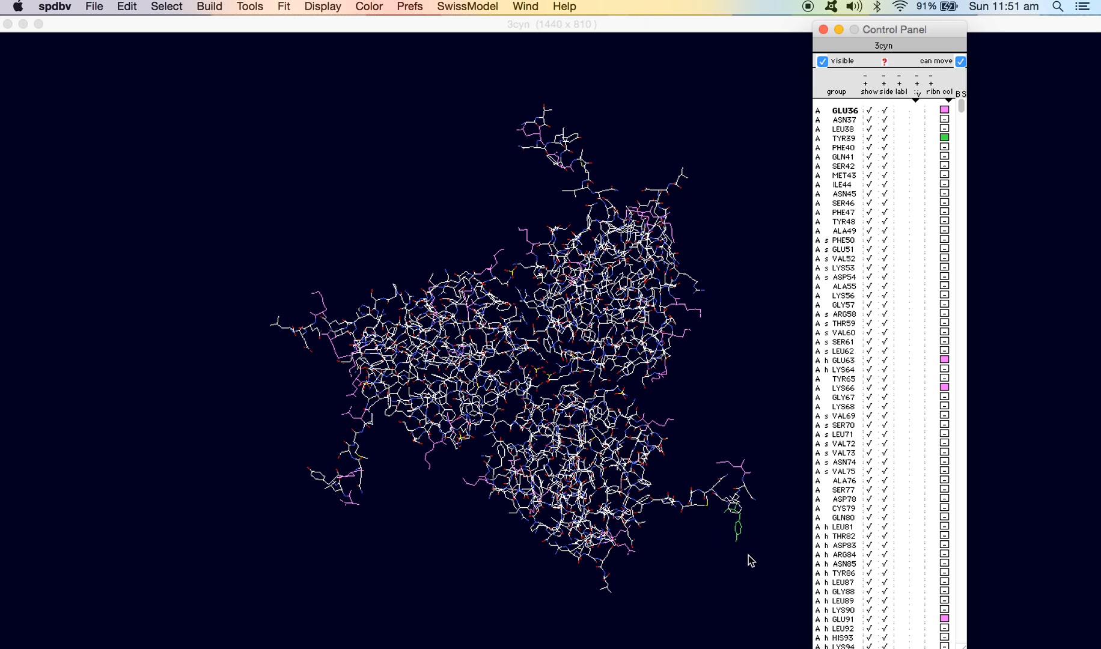
mouse_move(744, 539)
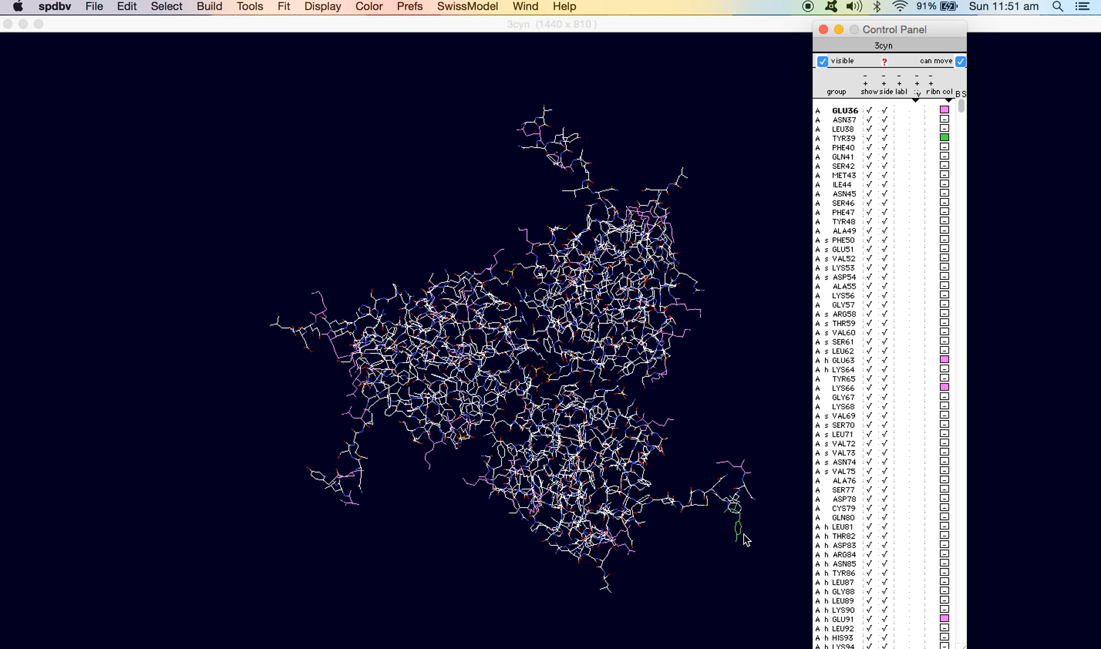
mouse_move(731, 530)
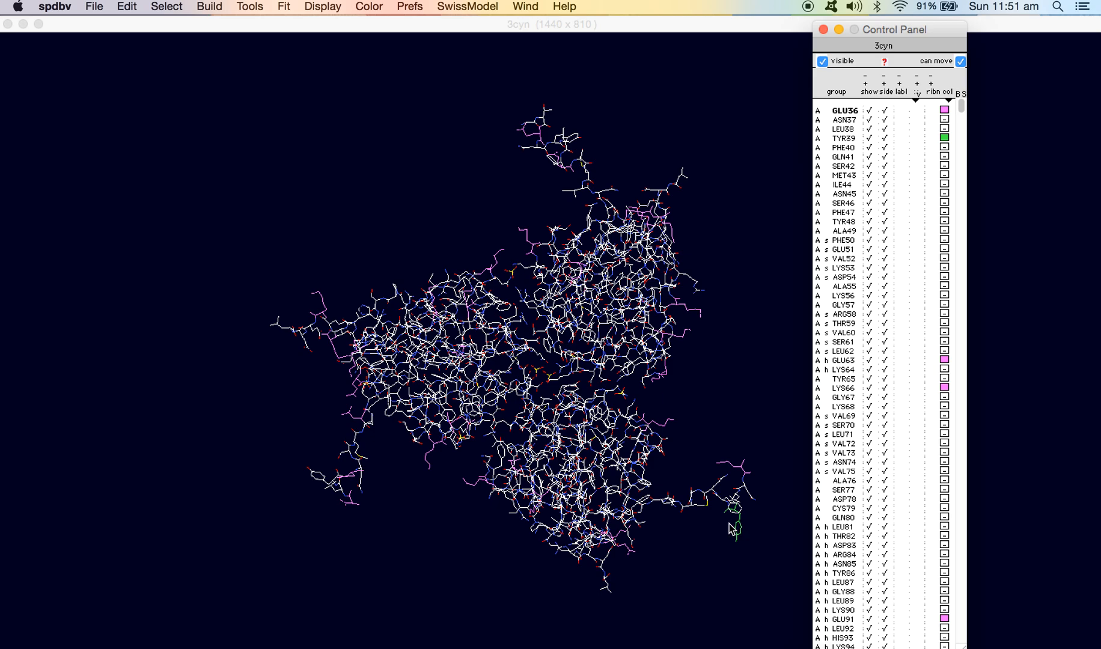
mouse_move(732, 552)
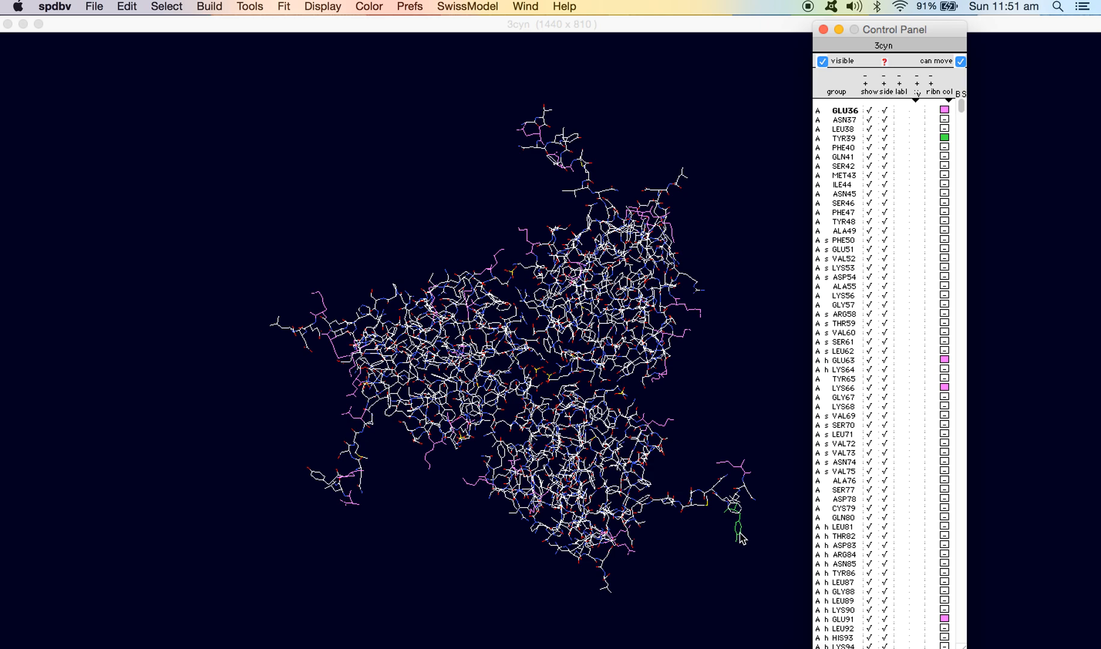
left_click(838, 30)
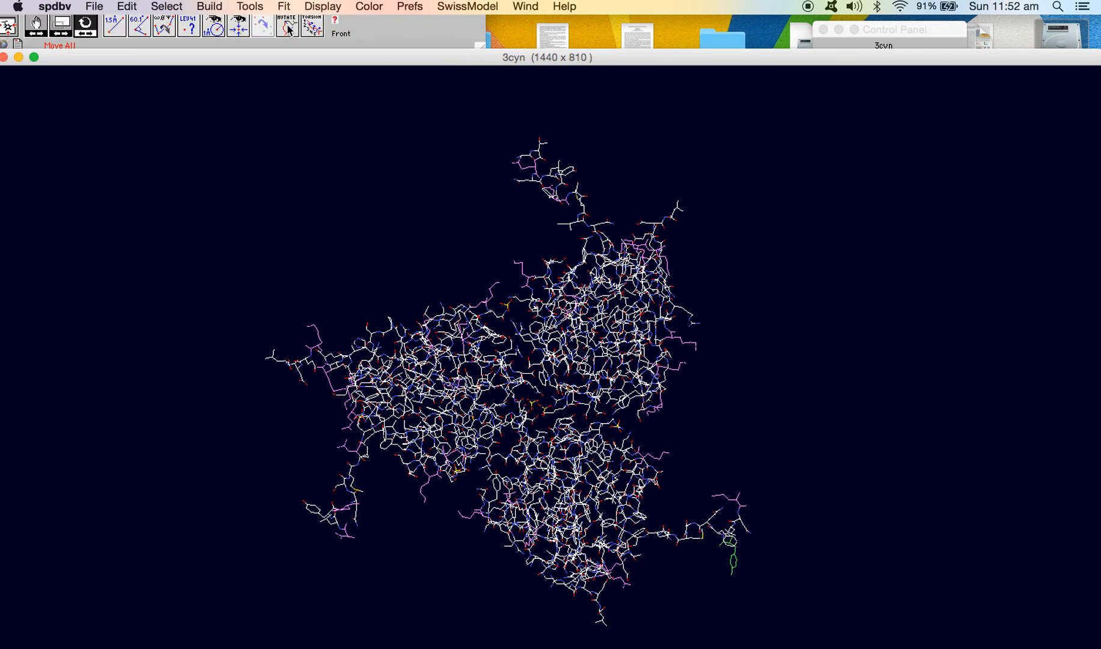
mouse_move(449, 57)
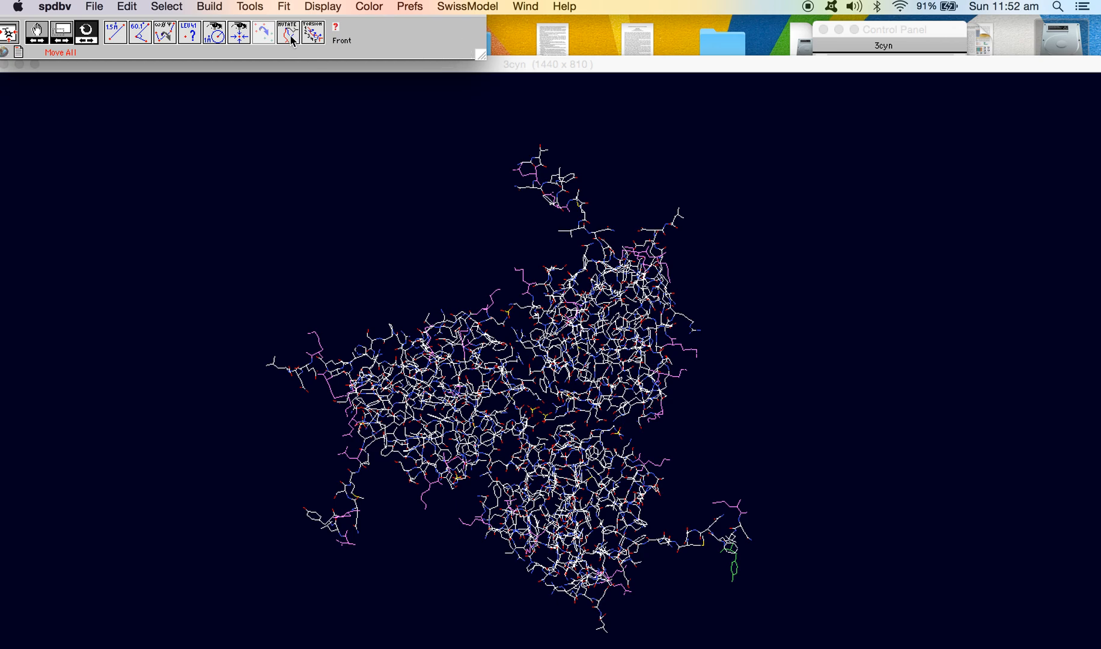
With the Mutate tool, replace the green TYR39 with alanine (Ala).
left_click(287, 32)
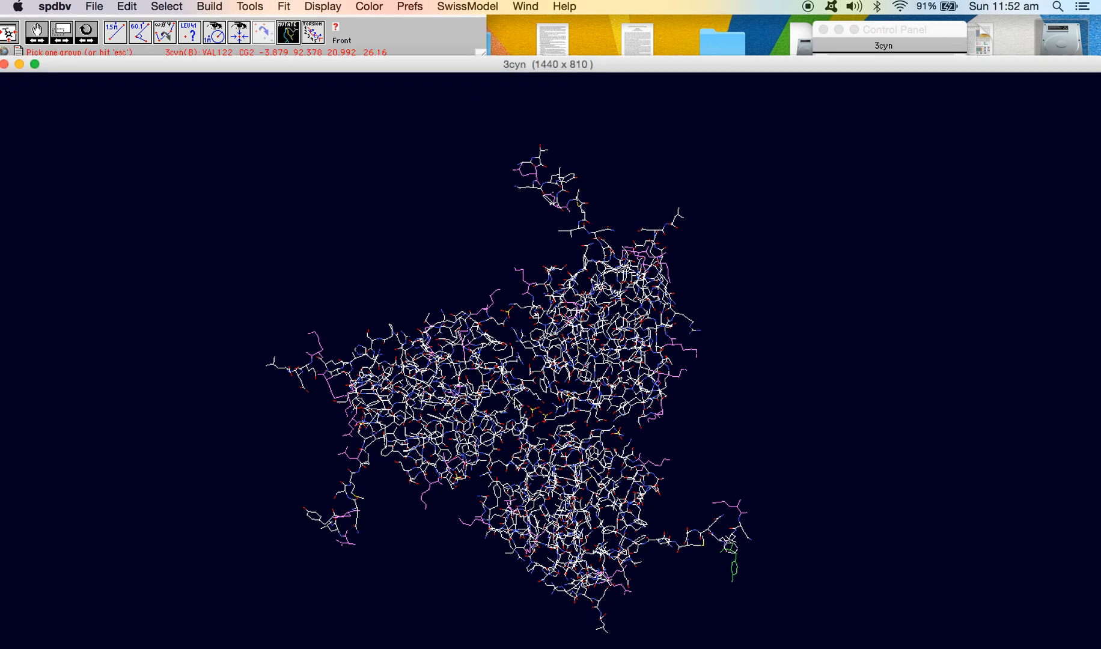
left_click(732, 567)
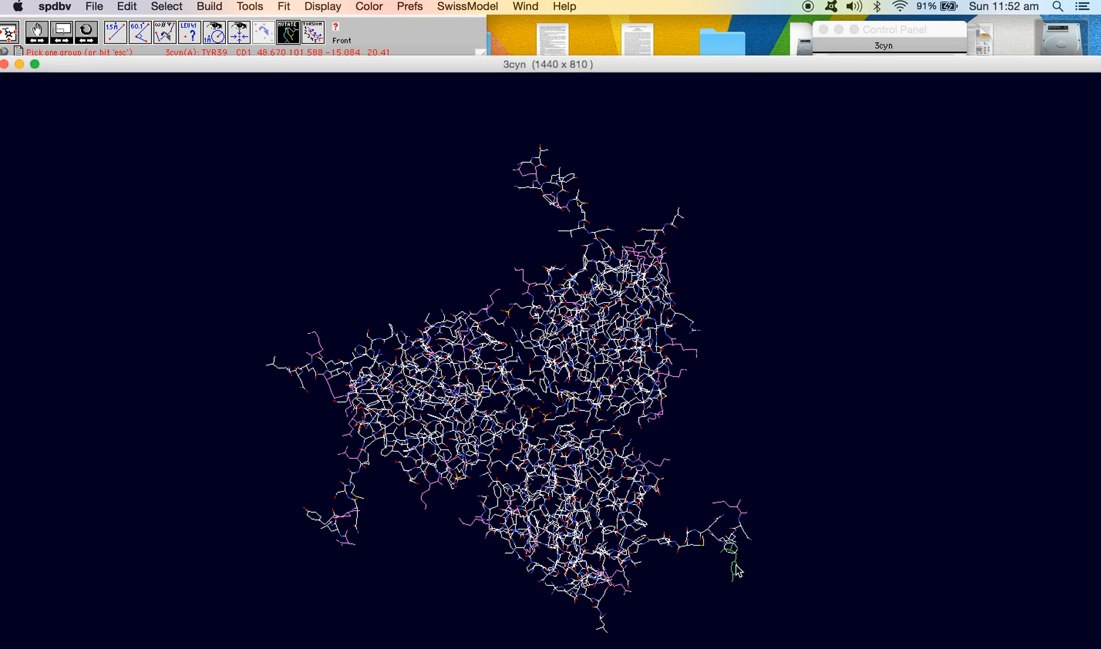
left_click(733, 563)
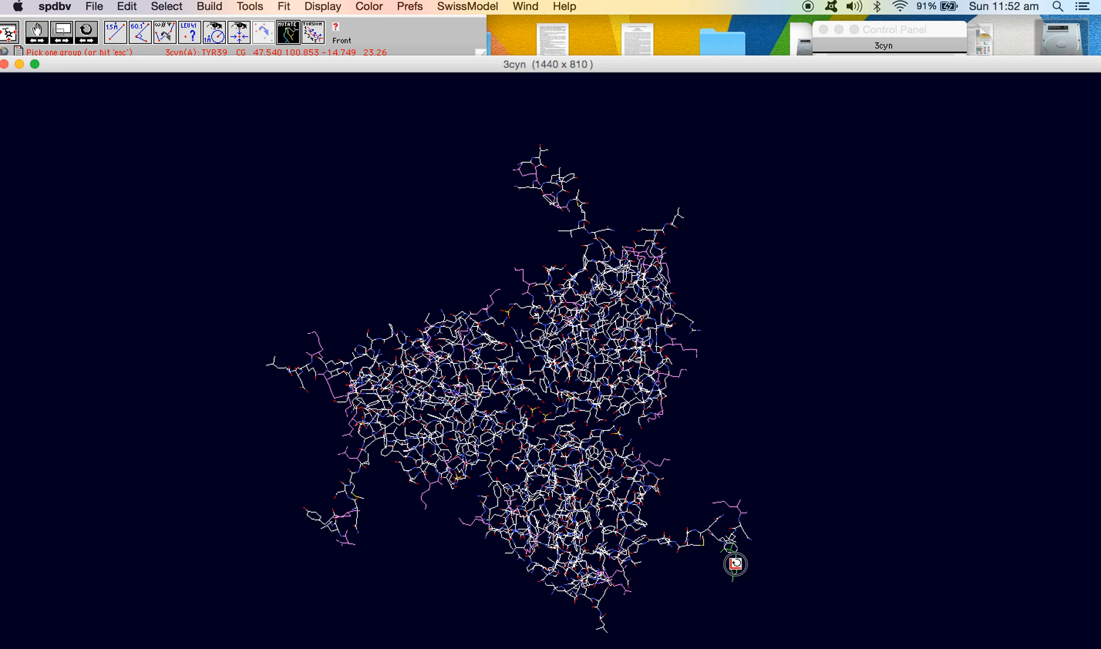
left_click(734, 562)
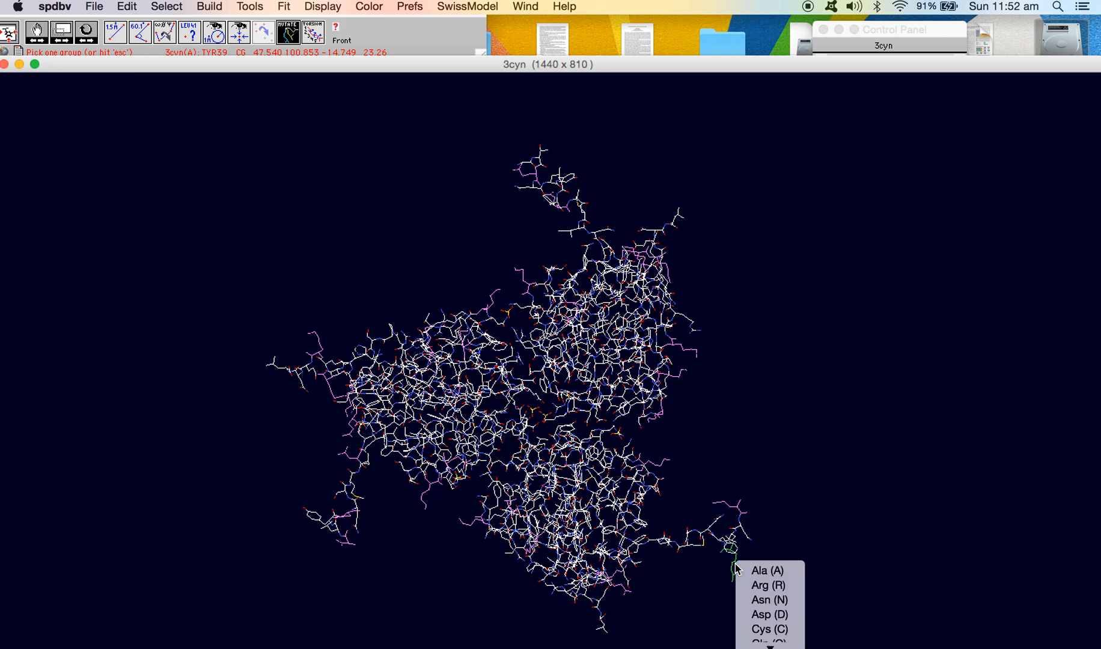
mouse_move(765, 585)
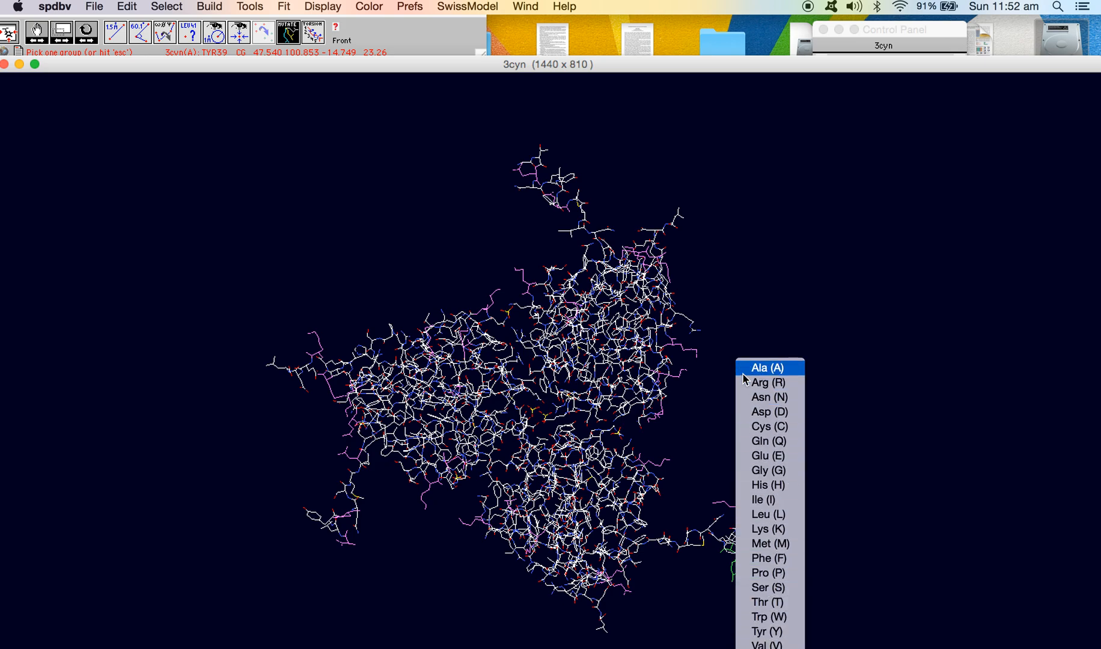
mouse_move(769, 543)
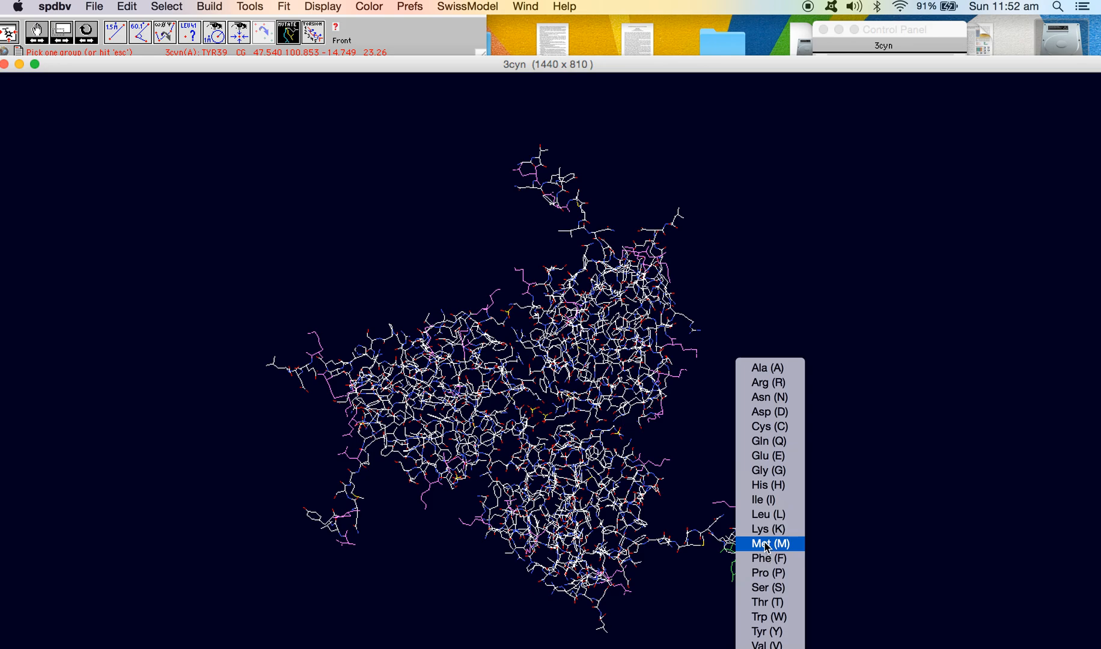
mouse_move(768, 368)
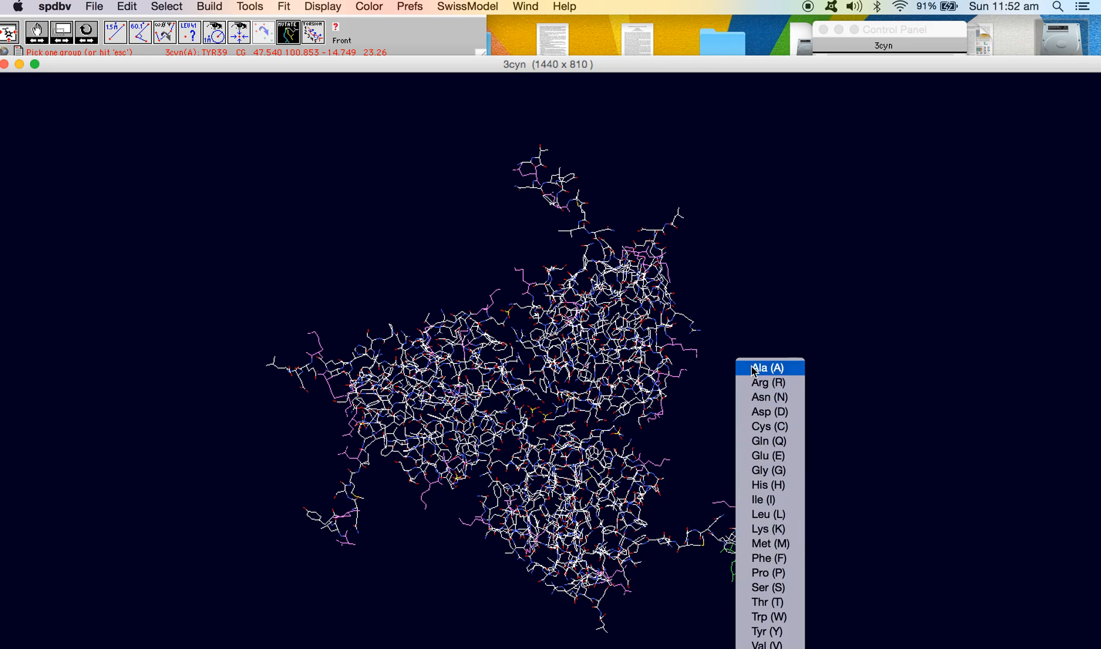
left_click(768, 368)
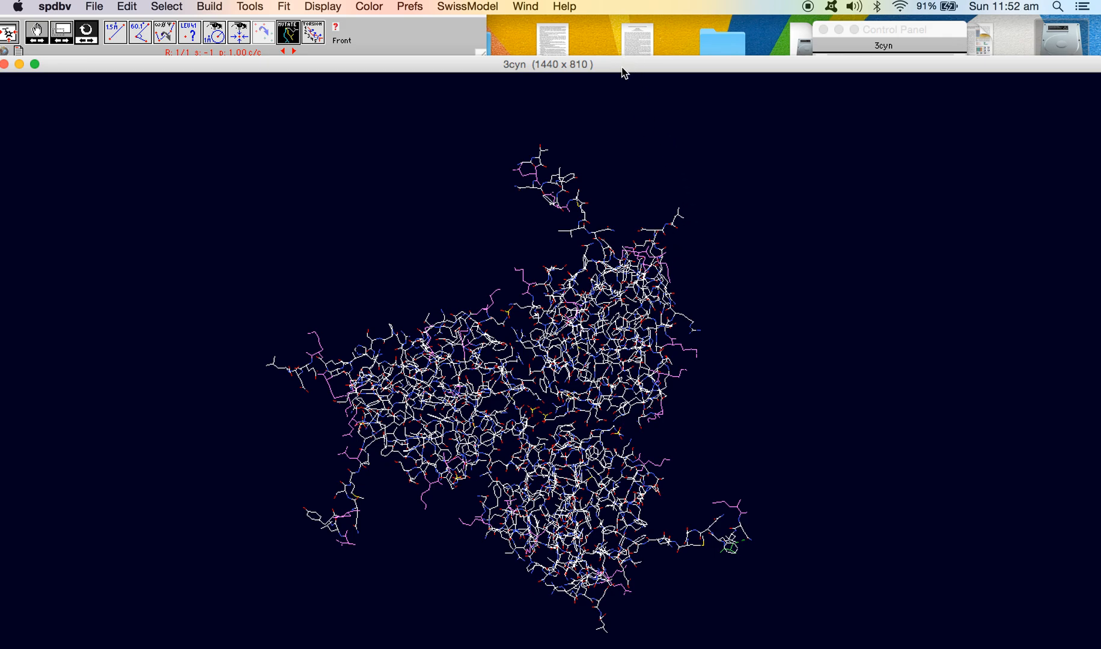
mouse_move(631, 69)
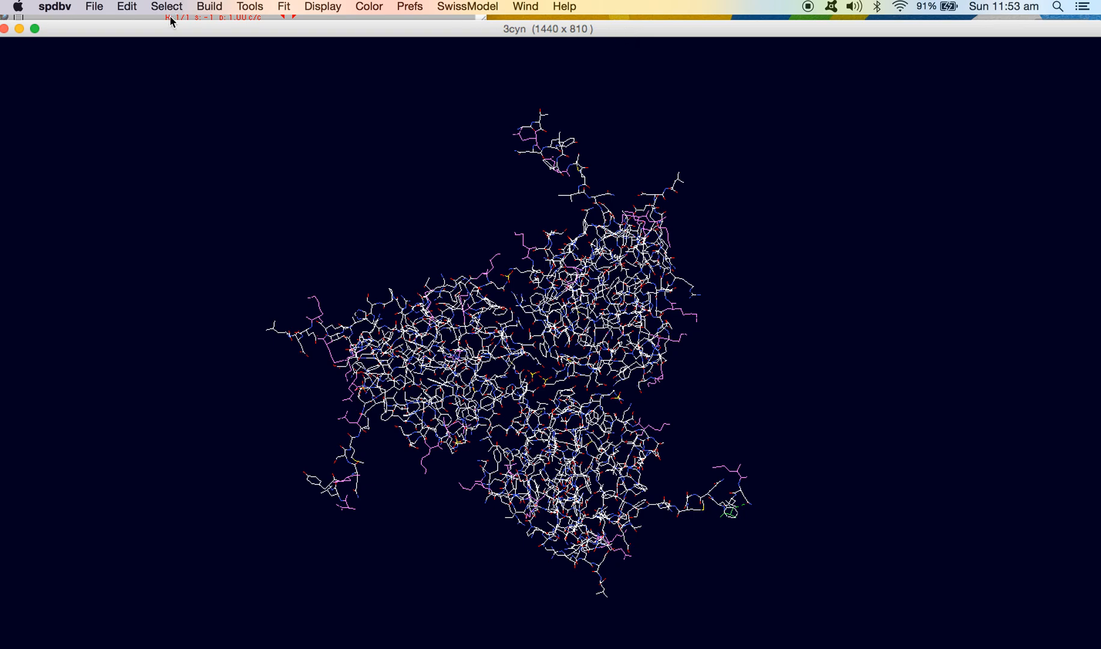
Save the current layer to the Desktop as 3CYN_M.pdb.
left_click(93, 6)
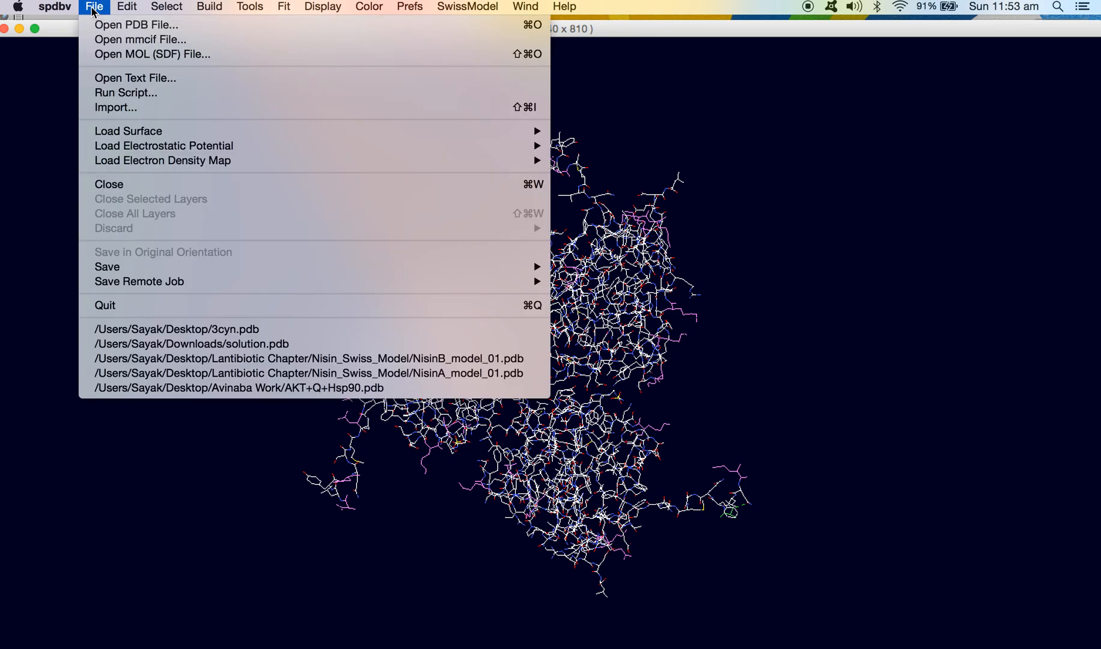
mouse_move(107, 265)
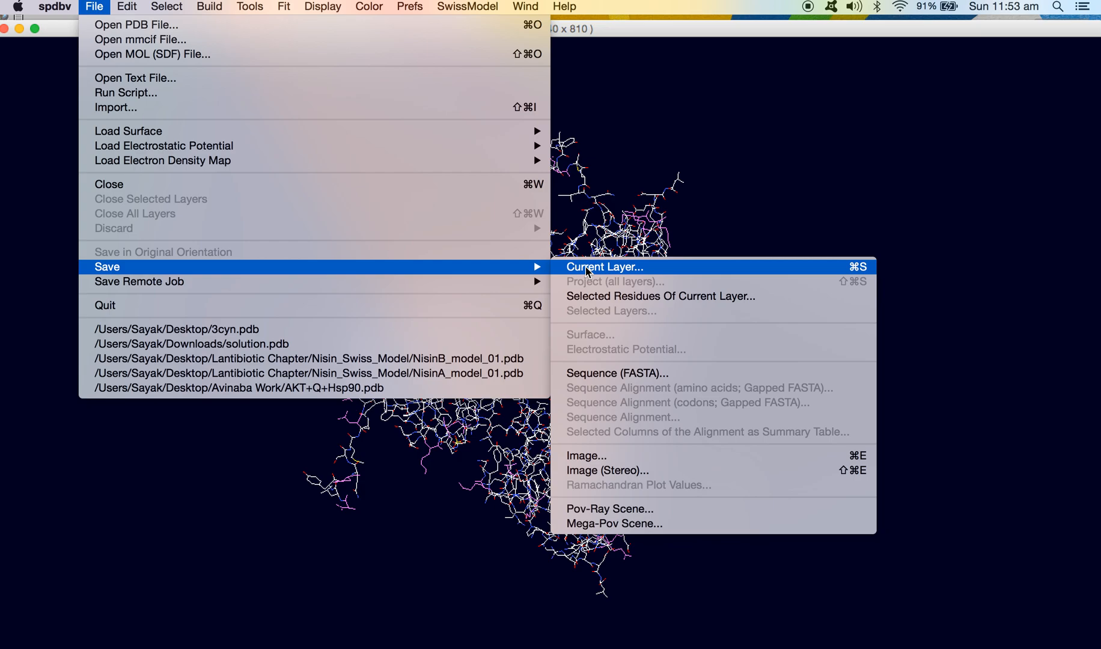
left_click(605, 267)
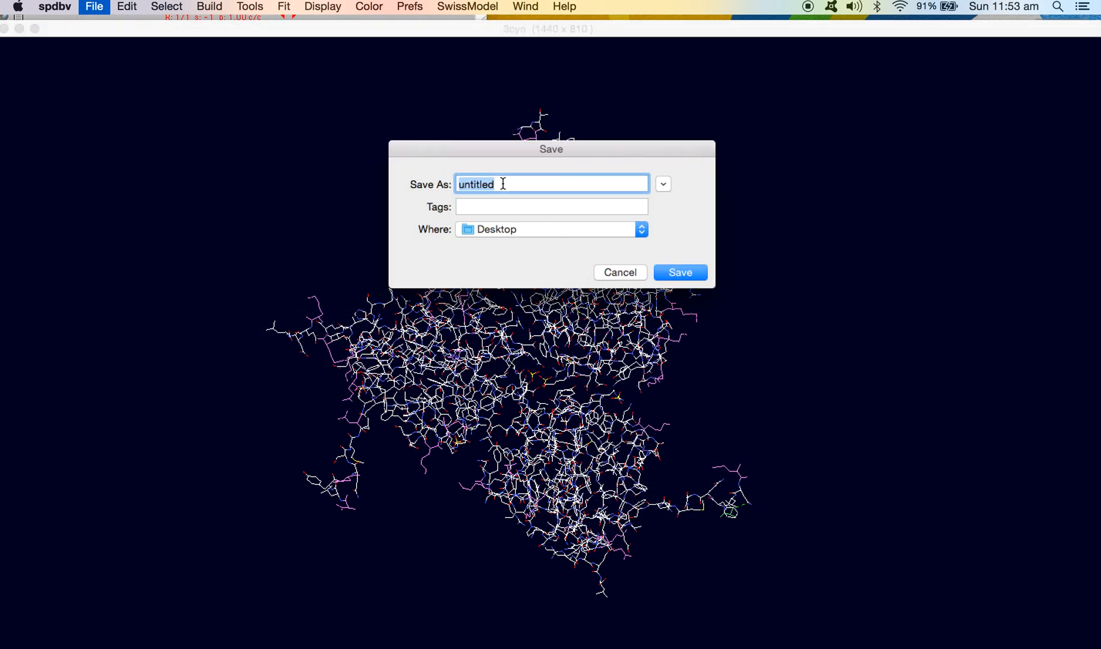
type("3")
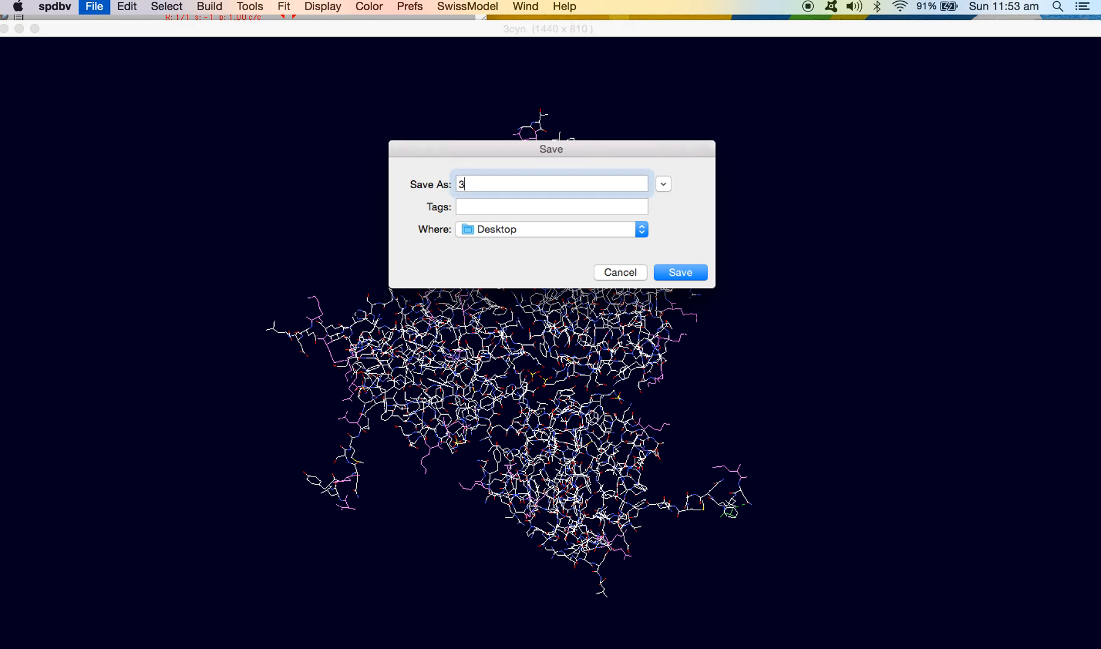
type("CYN")
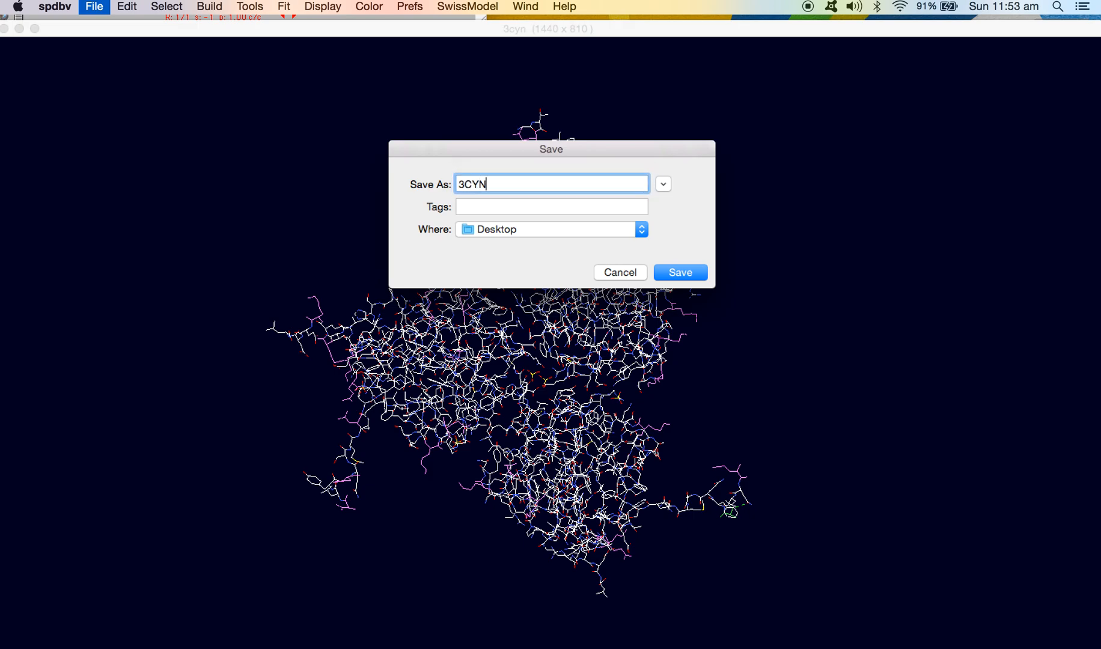
type("_")
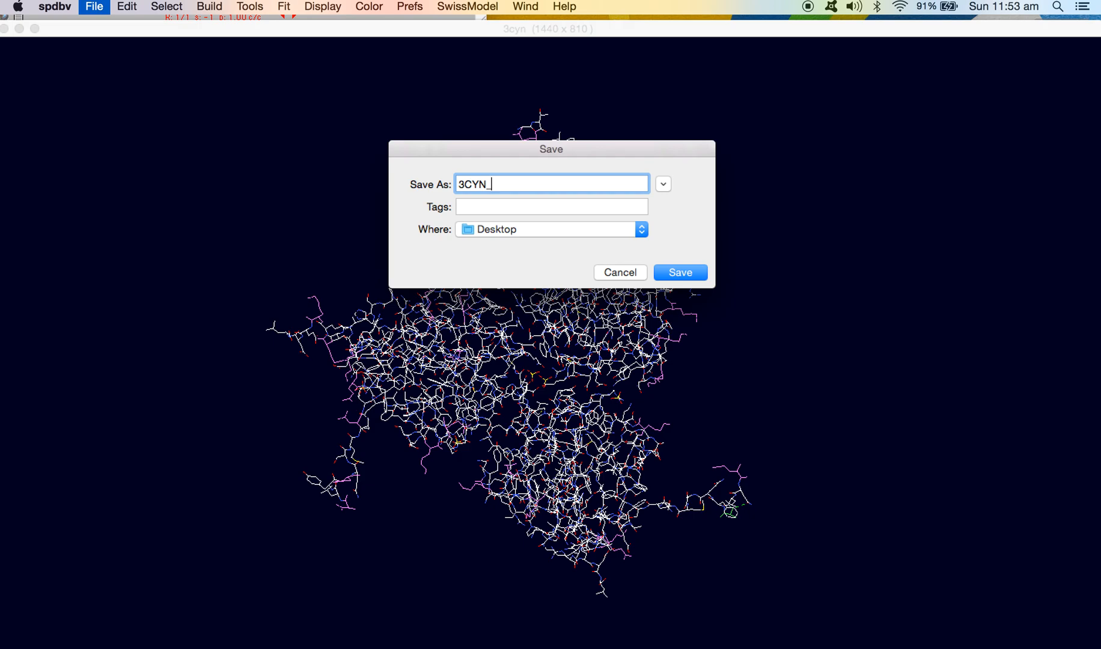
type("M")
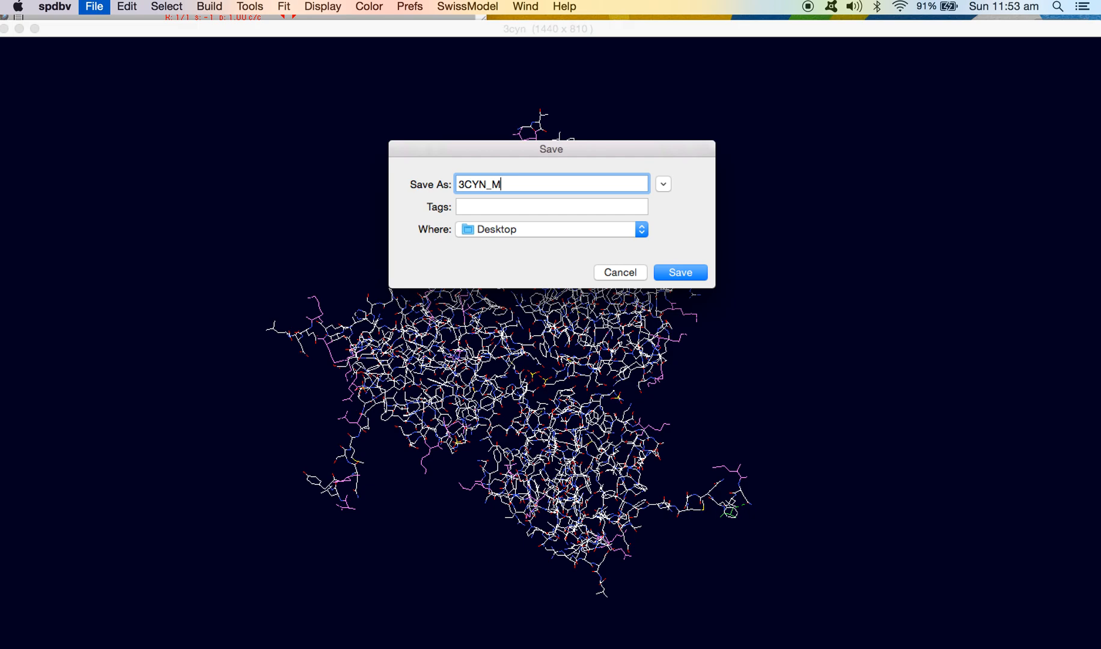
type(".pdb")
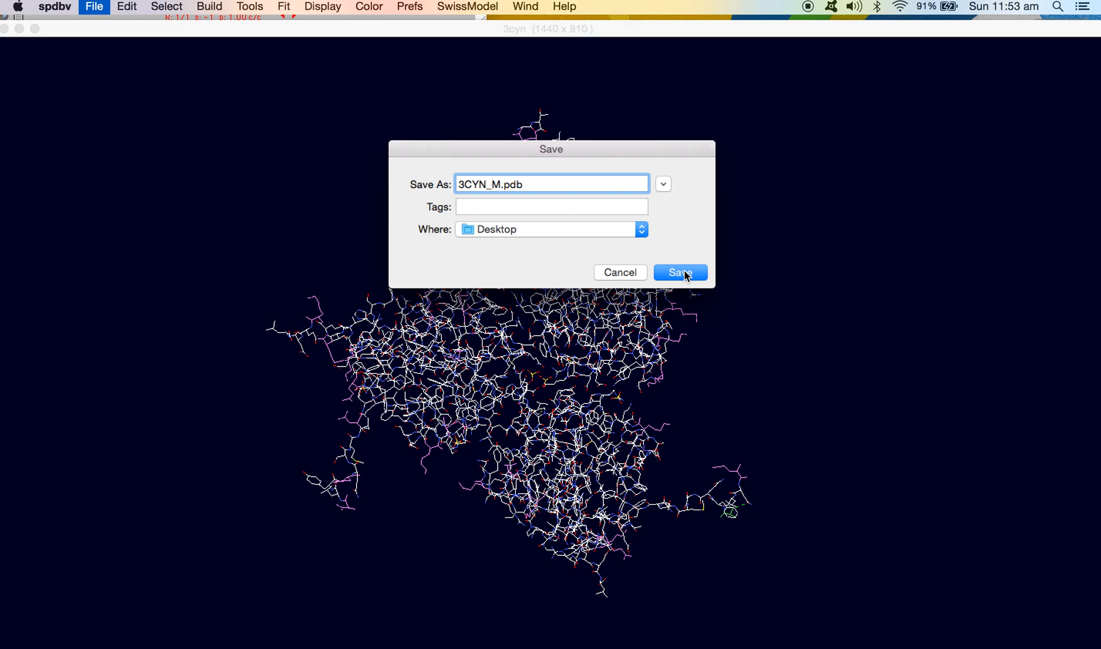
mouse_move(645, 260)
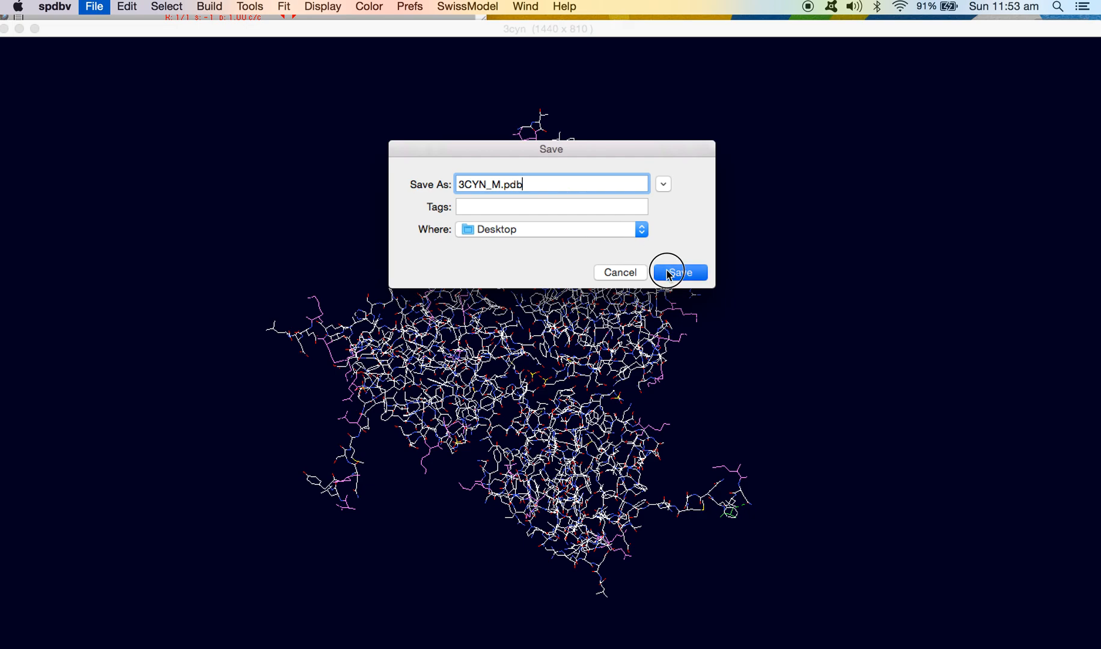
left_click(677, 271)
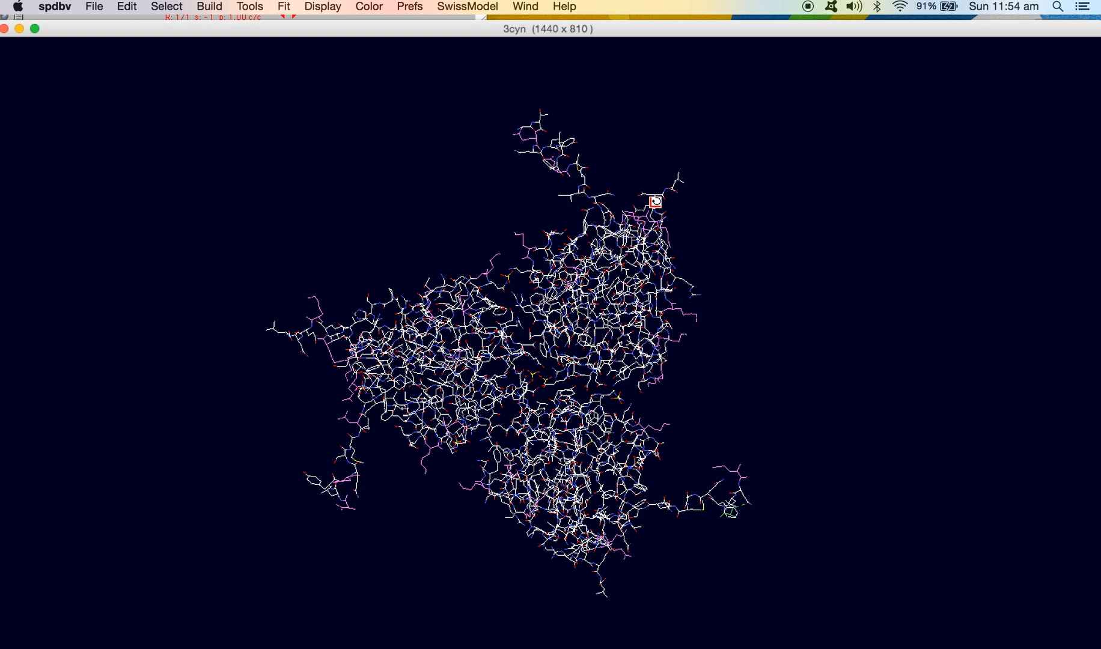
mouse_move(378, 99)
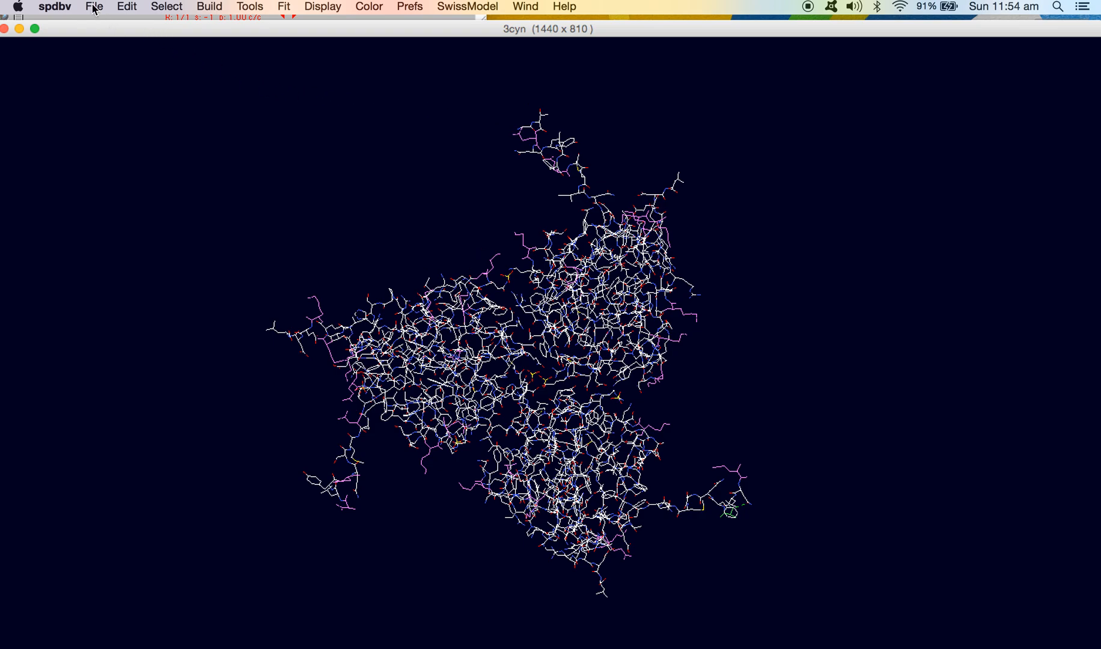
Load 3CYN_M.pdb from the Desktop as a new layer.
left_click(94, 6)
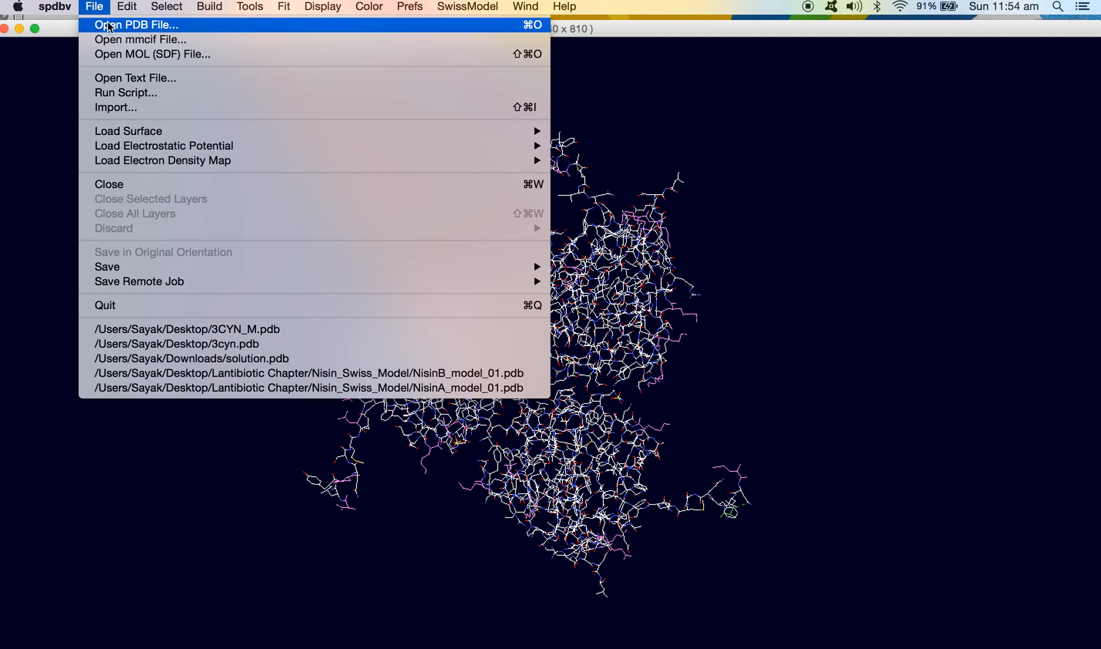
left_click(136, 24)
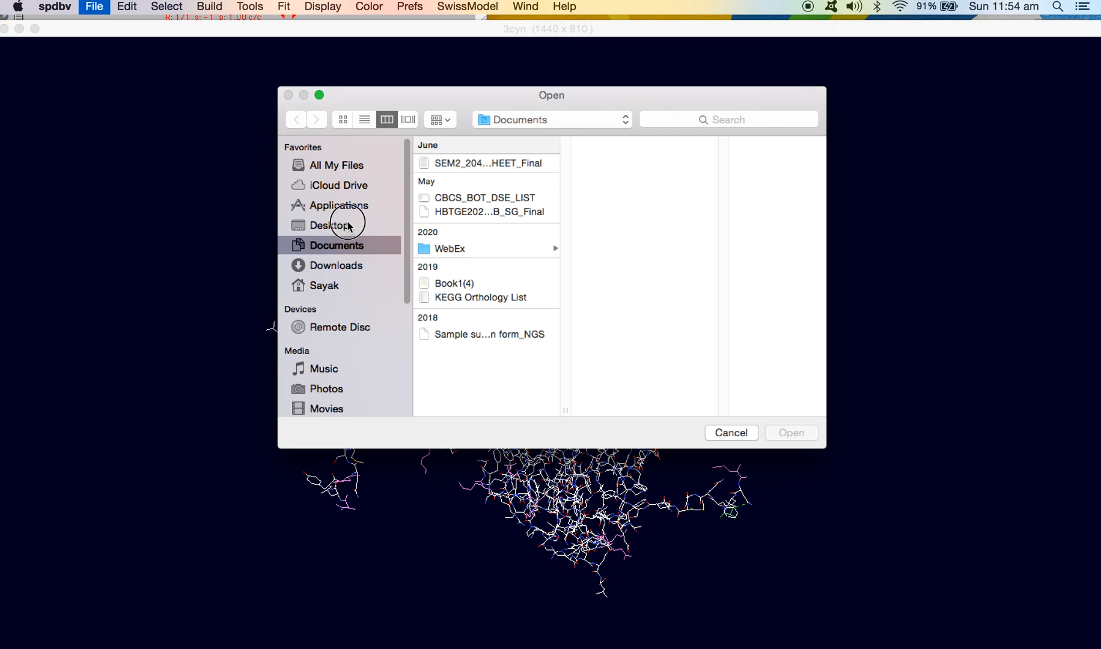
left_click(328, 225)
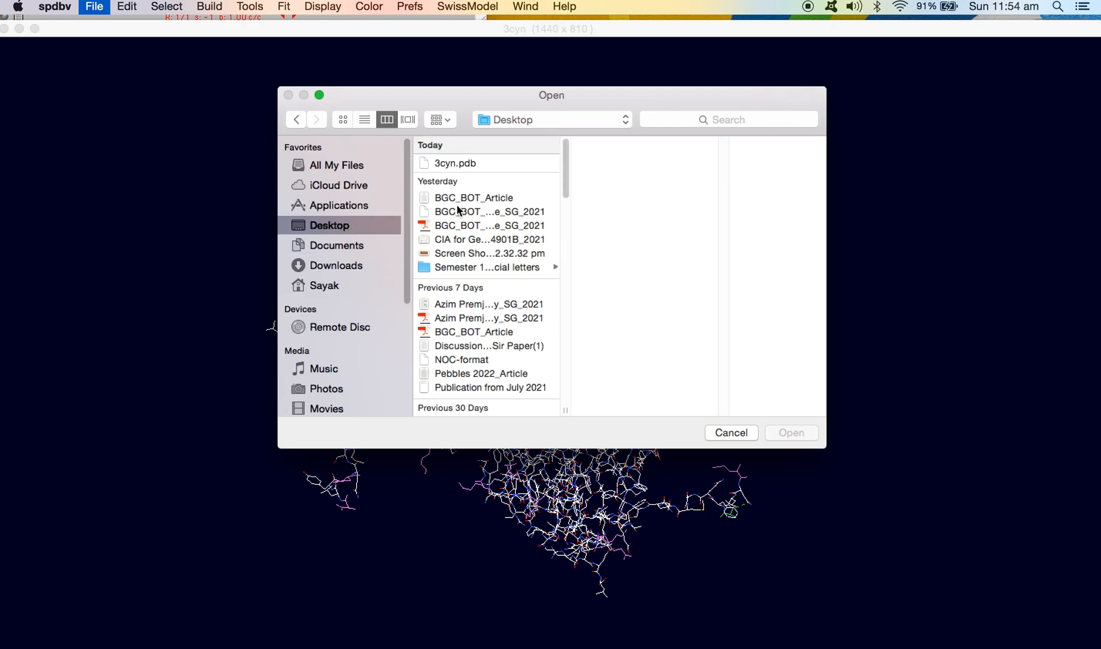
scroll("down", 3)
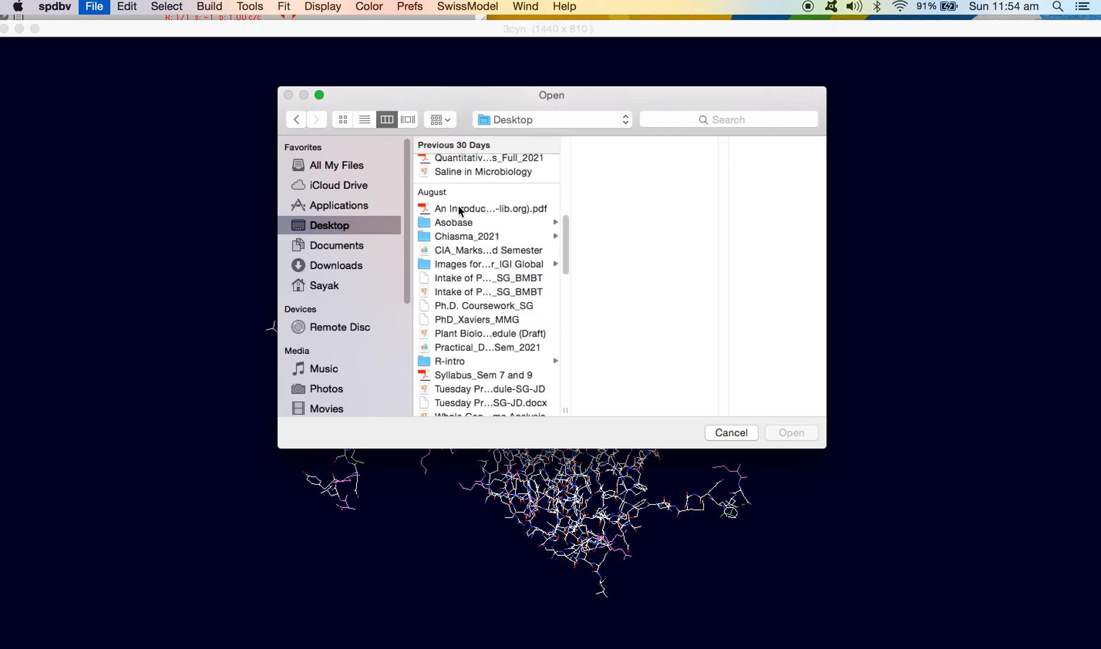
scroll("down", 3)
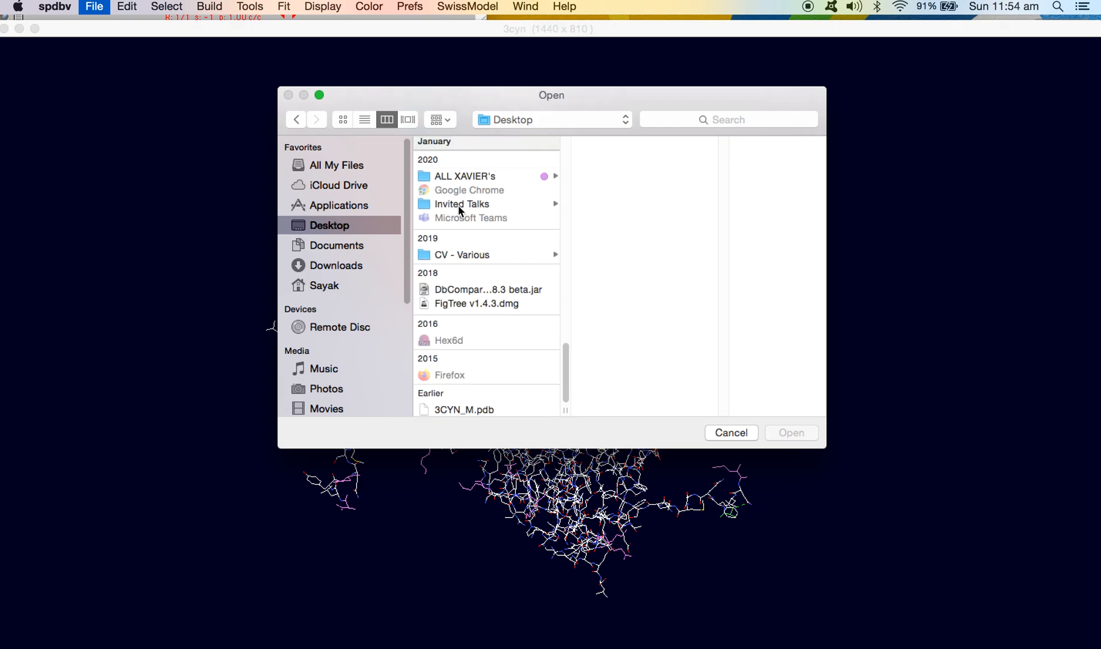
mouse_move(469, 414)
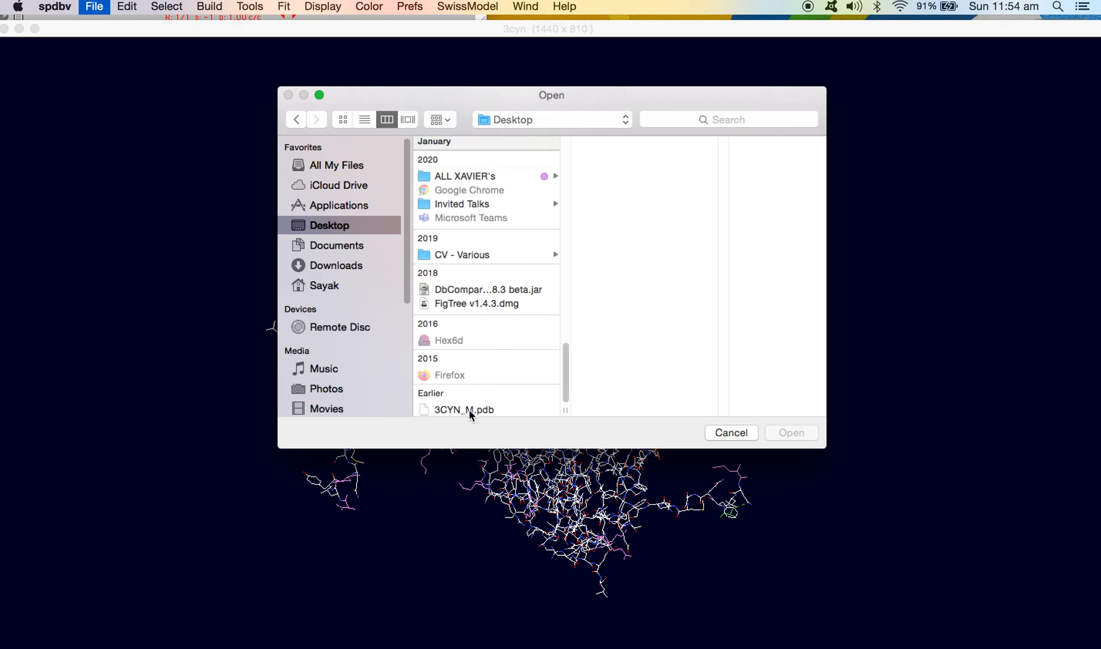
left_click(464, 410)
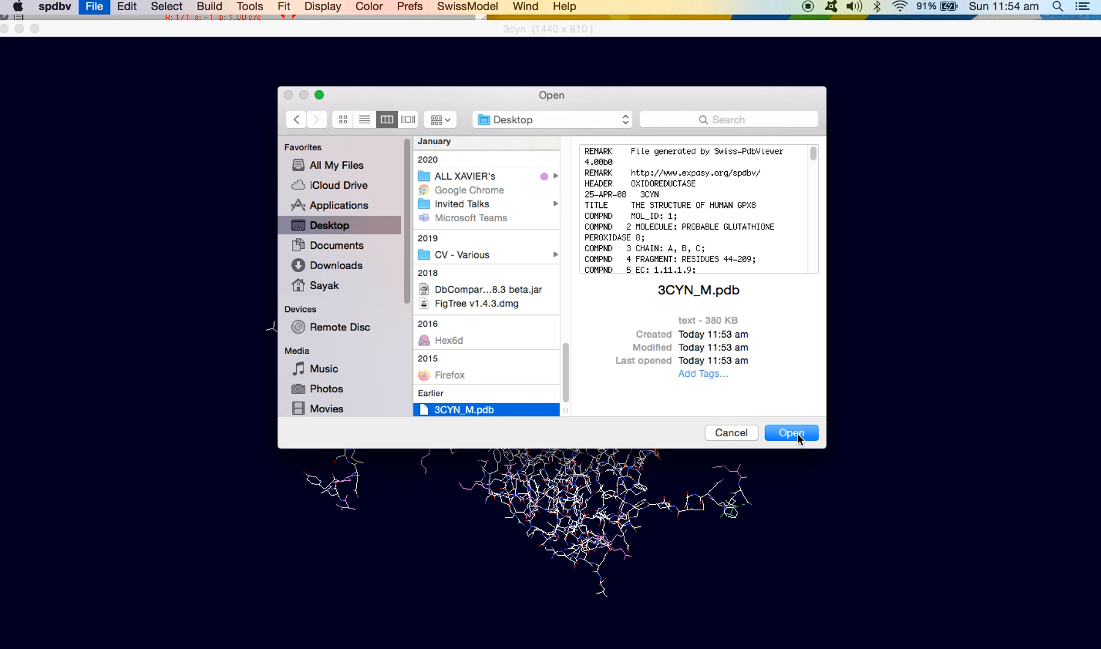
left_click(791, 432)
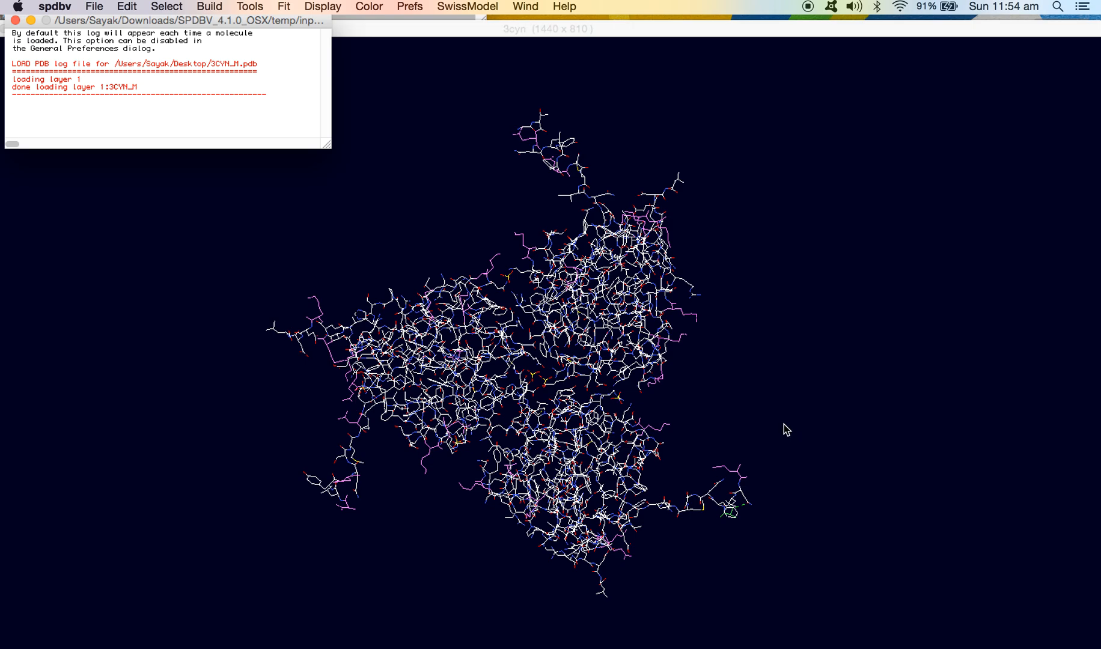
mouse_move(222, 128)
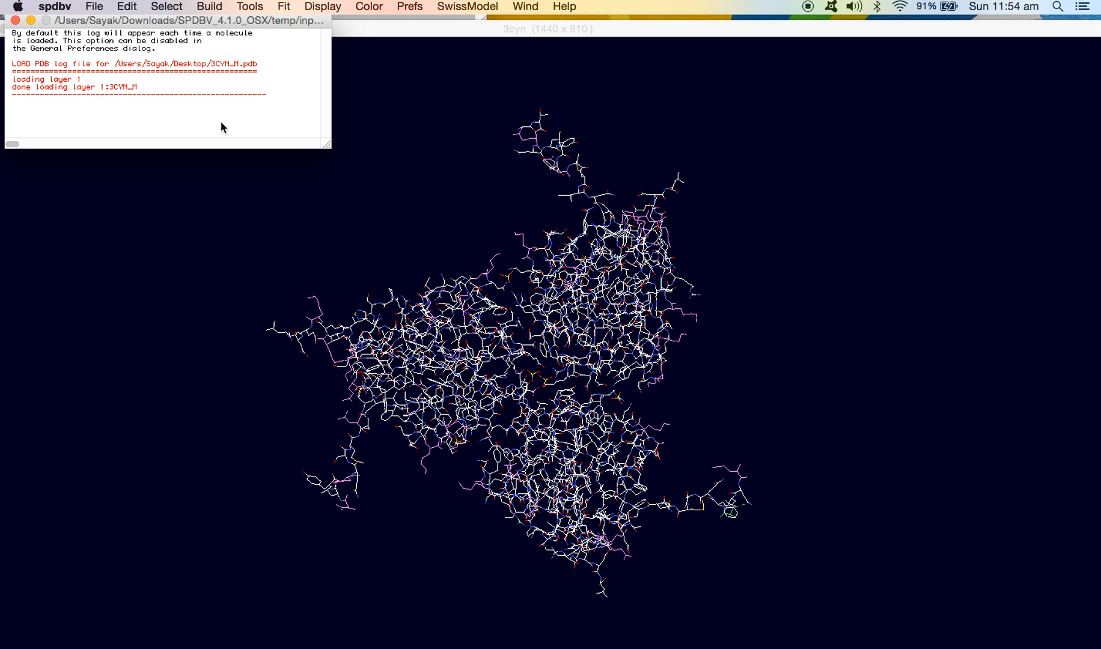
mouse_move(106, 73)
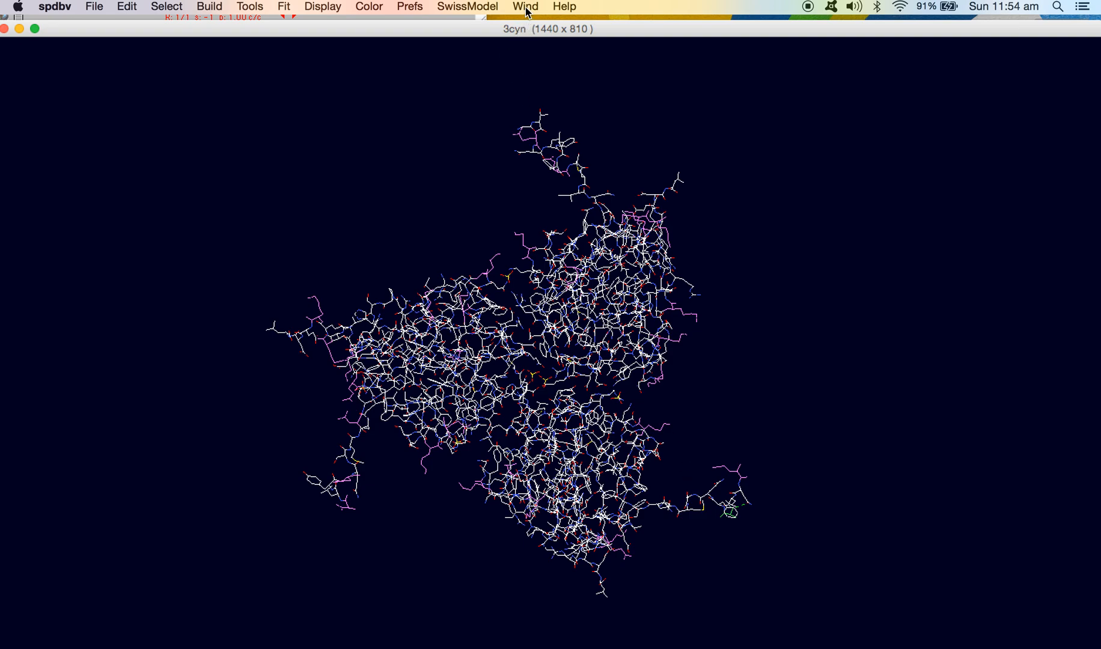
Show the Wind menu to reach the Control Panel for checking ALA39.
left_click(524, 6)
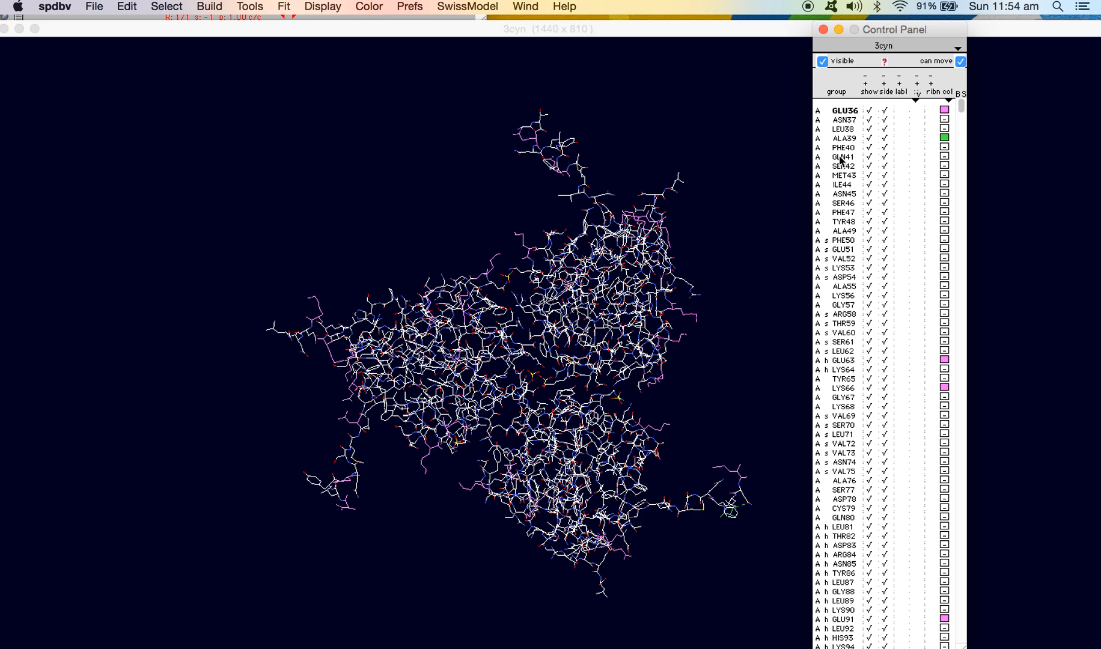
mouse_move(841, 146)
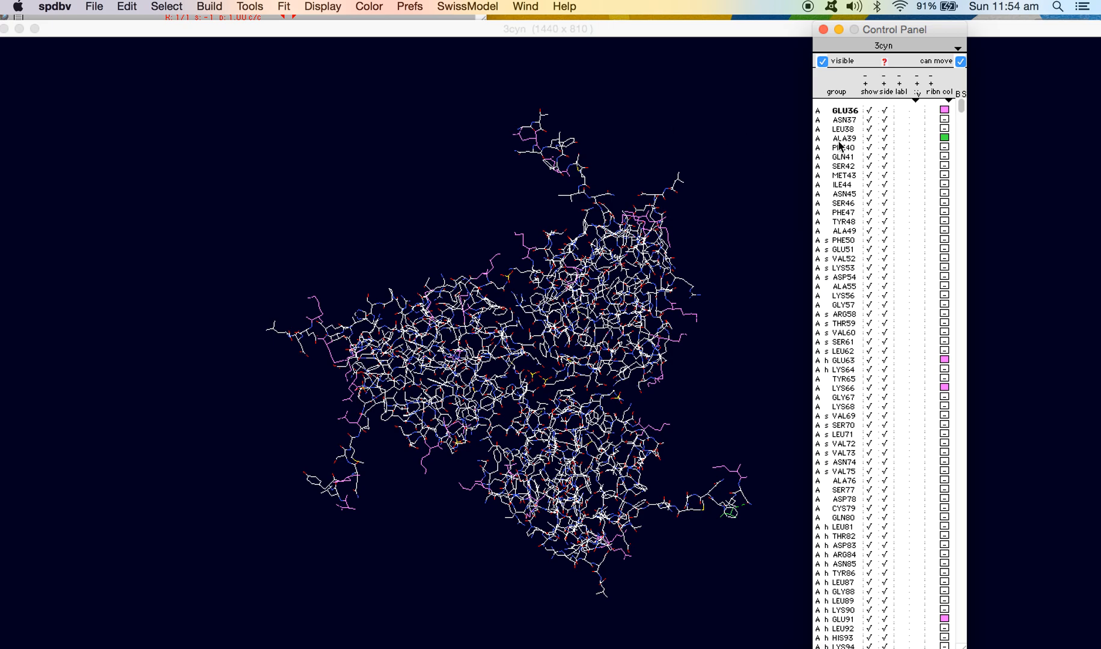
mouse_move(847, 148)
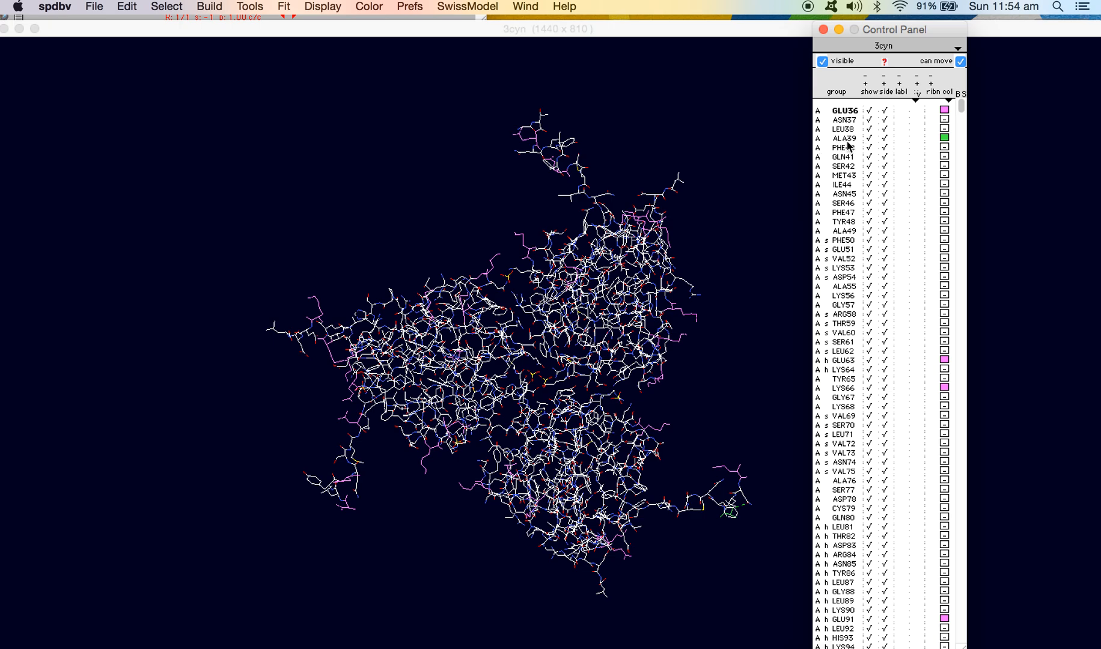
mouse_move(861, 143)
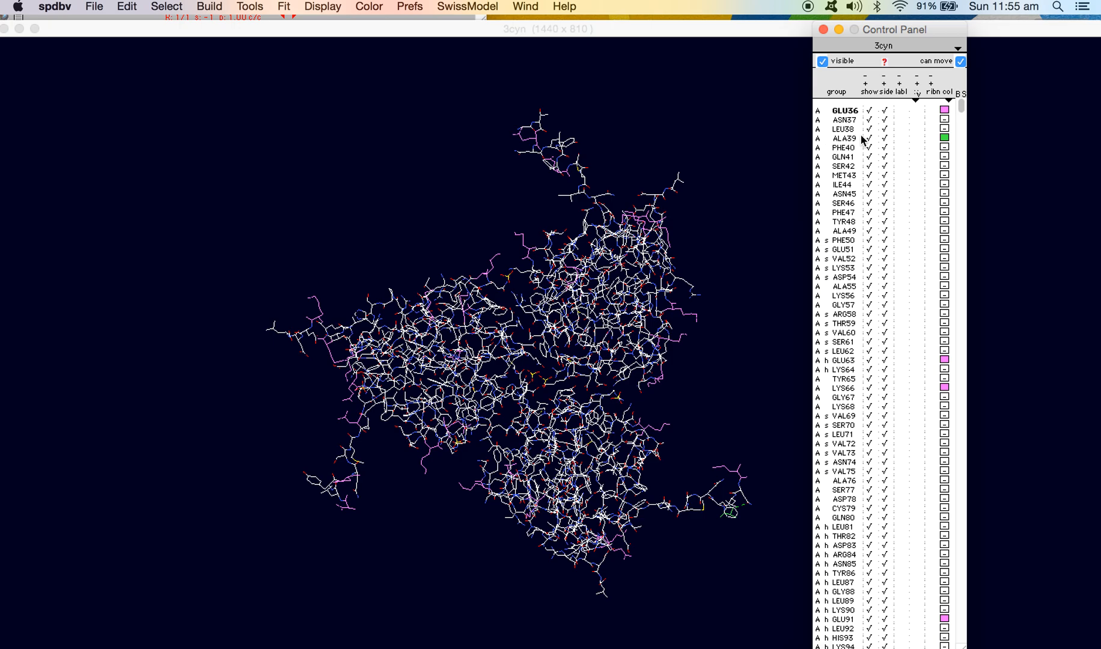
mouse_move(862, 140)
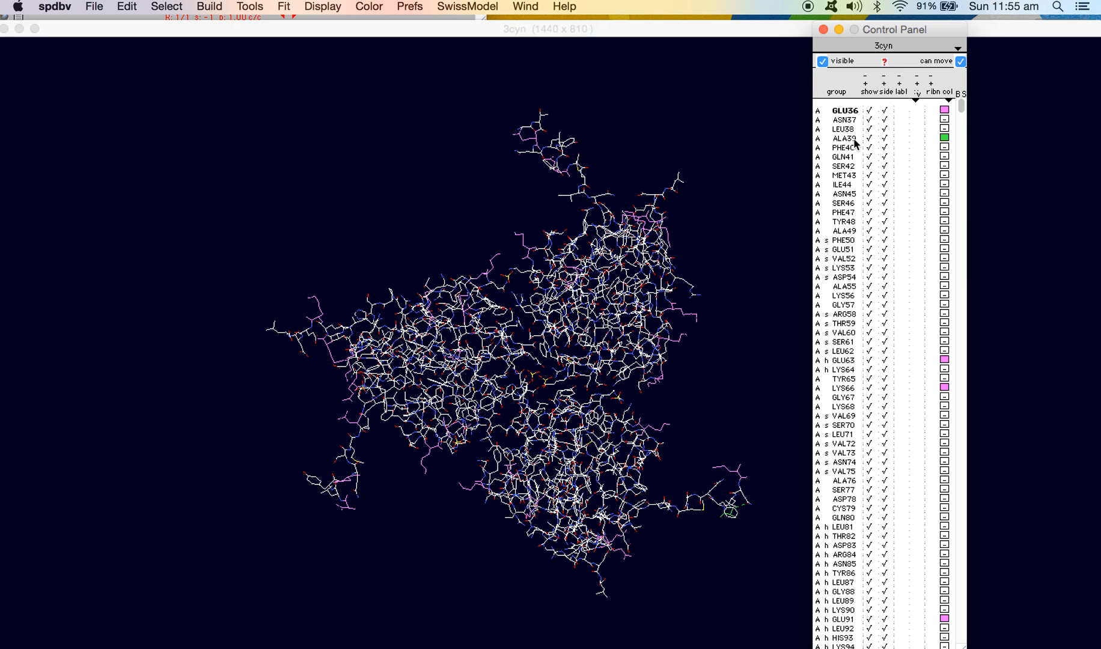
mouse_move(759, 159)
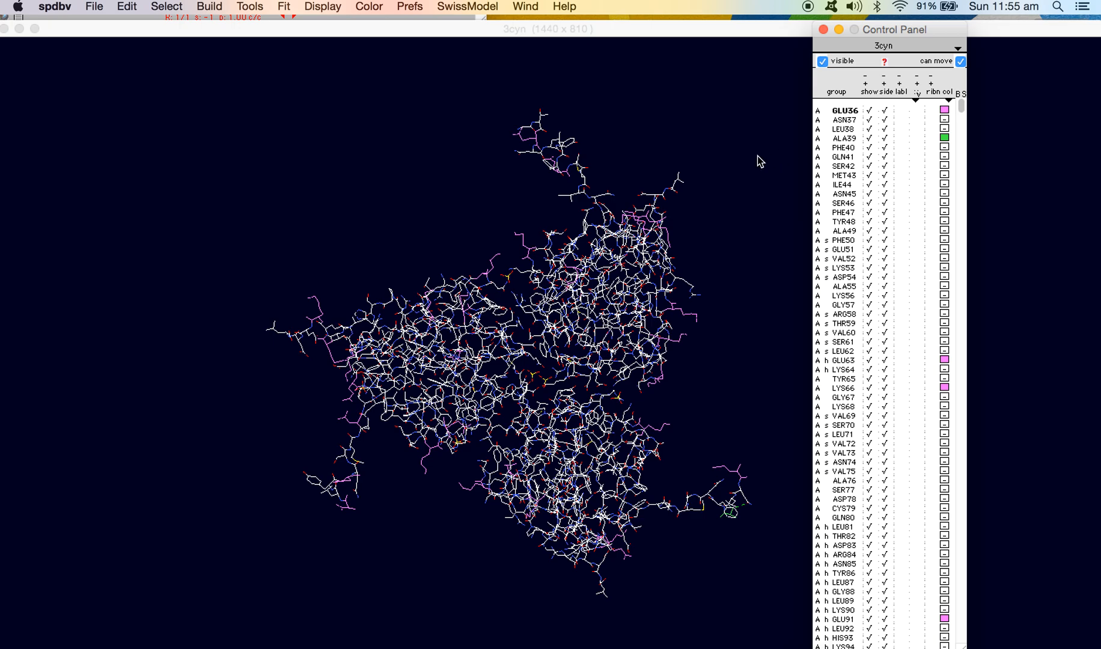